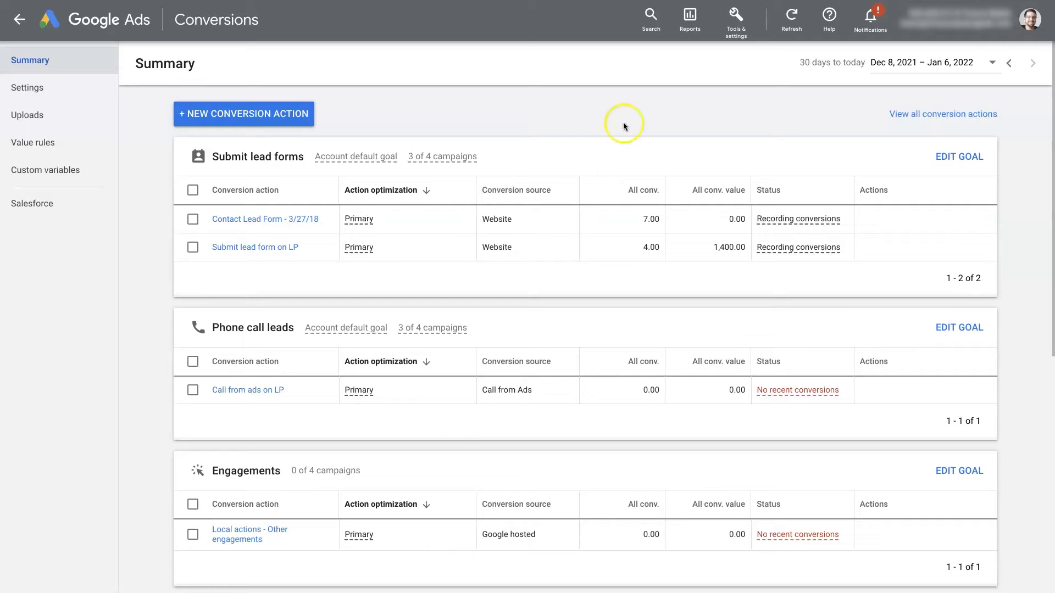
- Start a new conversion action from the Conversions summary, reaching the conversion type choices
{"action": "left_click", "coordinate": [736, 17]}
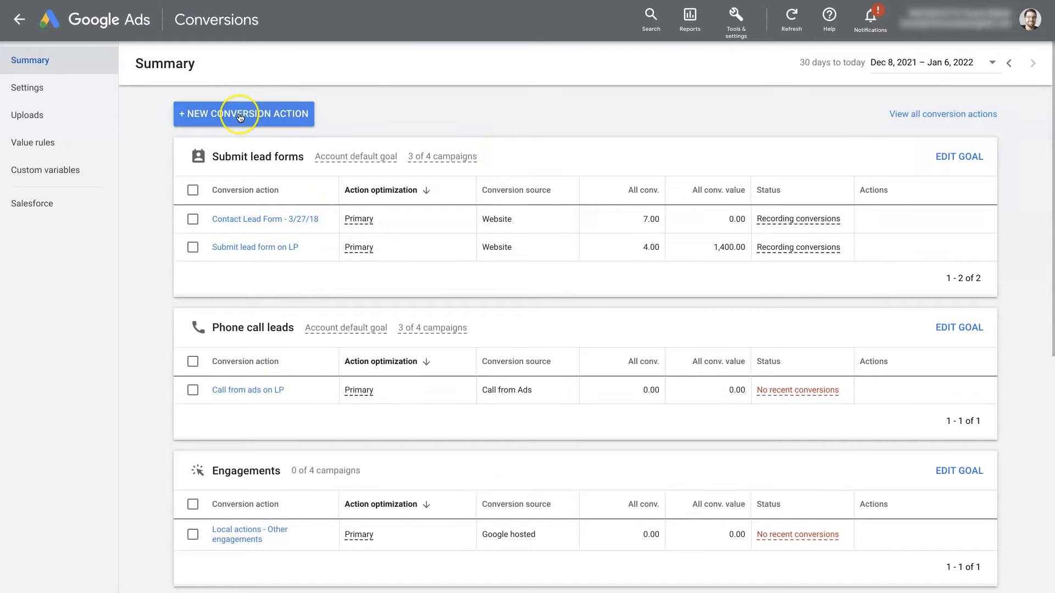
{"action": "left_click", "coordinate": [243, 113]}
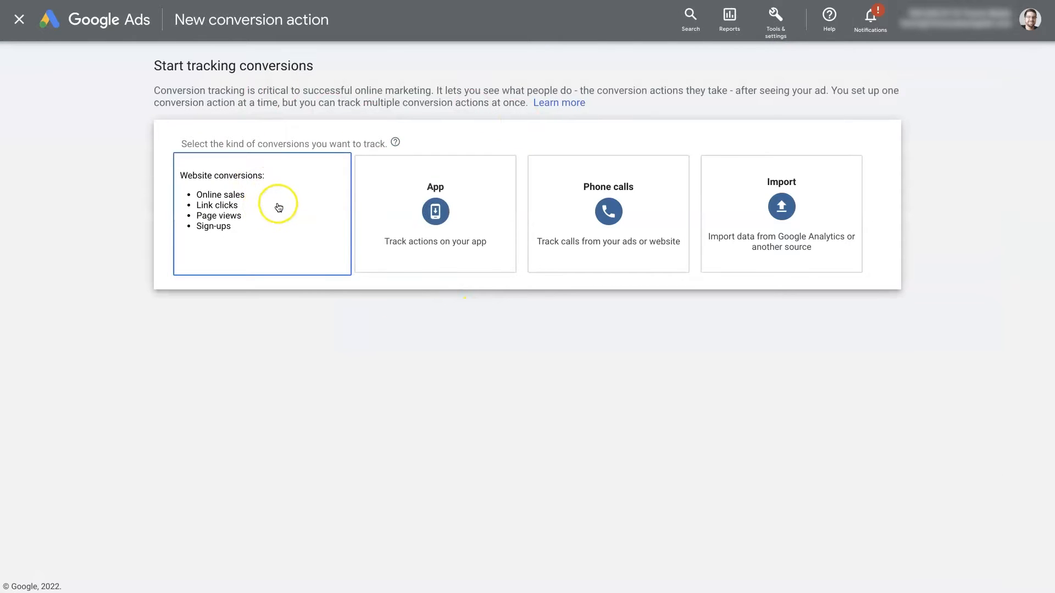
{"action": "mouse_move", "coordinate": [300, 204]}
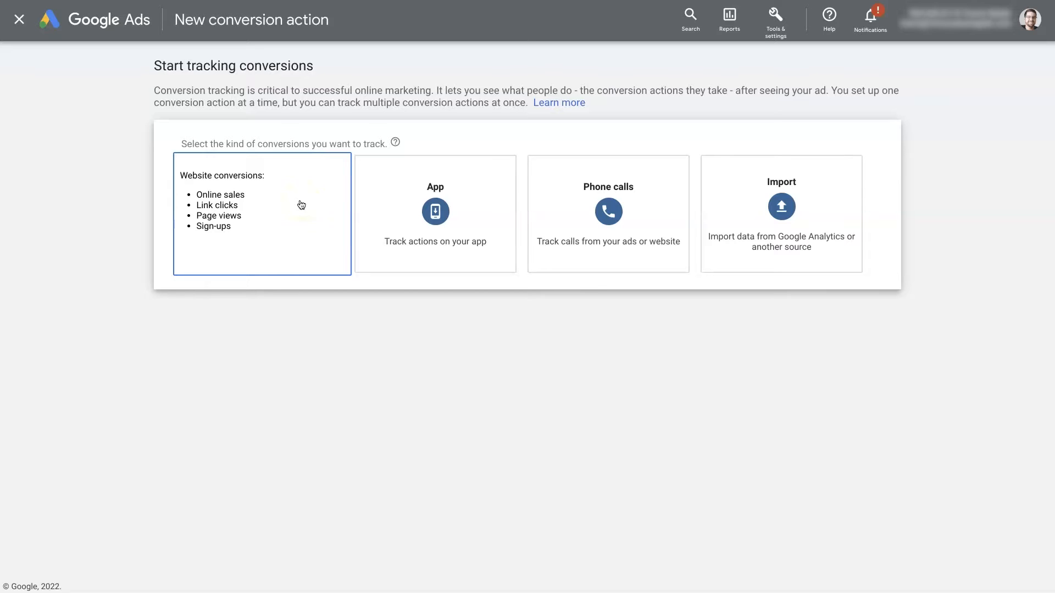
{"action": "left_click", "coordinate": [609, 213]}
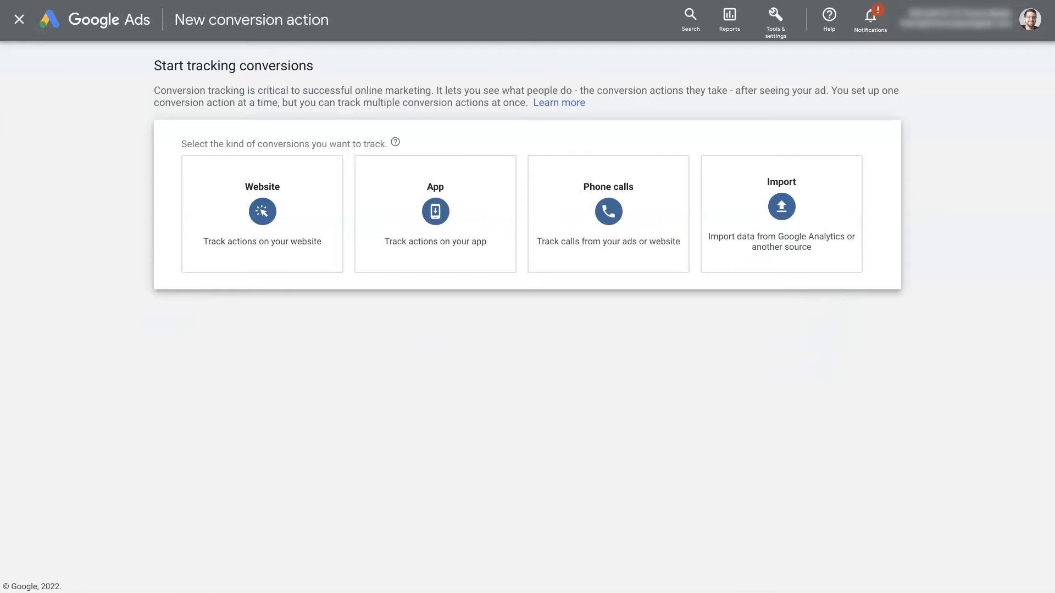
- Abandon the new conversion action and return to the Conversions summary list
{"action": "left_click", "coordinate": [19, 17]}
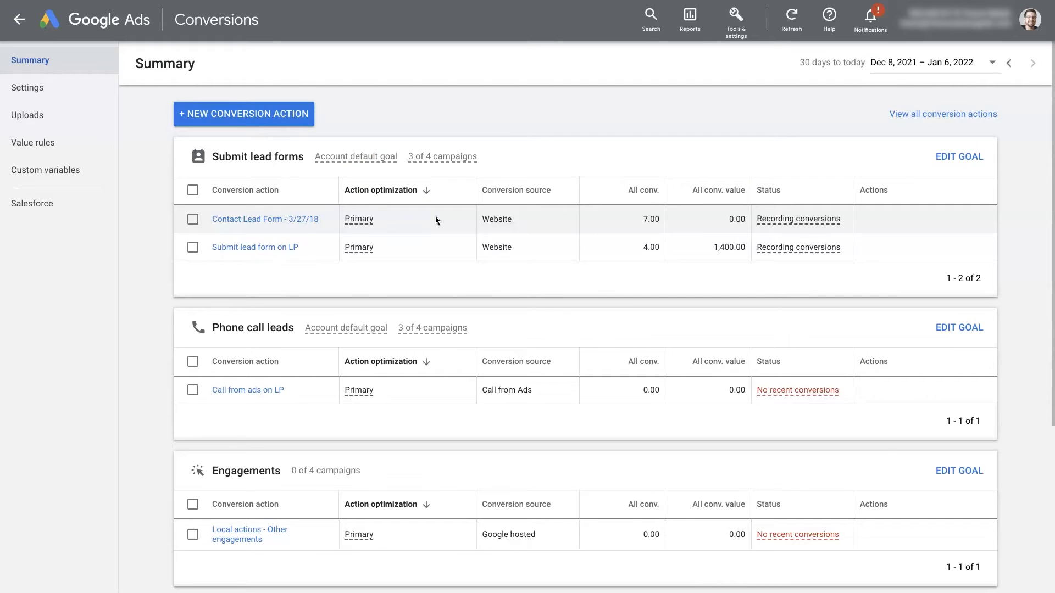
{"action": "mouse_move", "coordinate": [236, 280]}
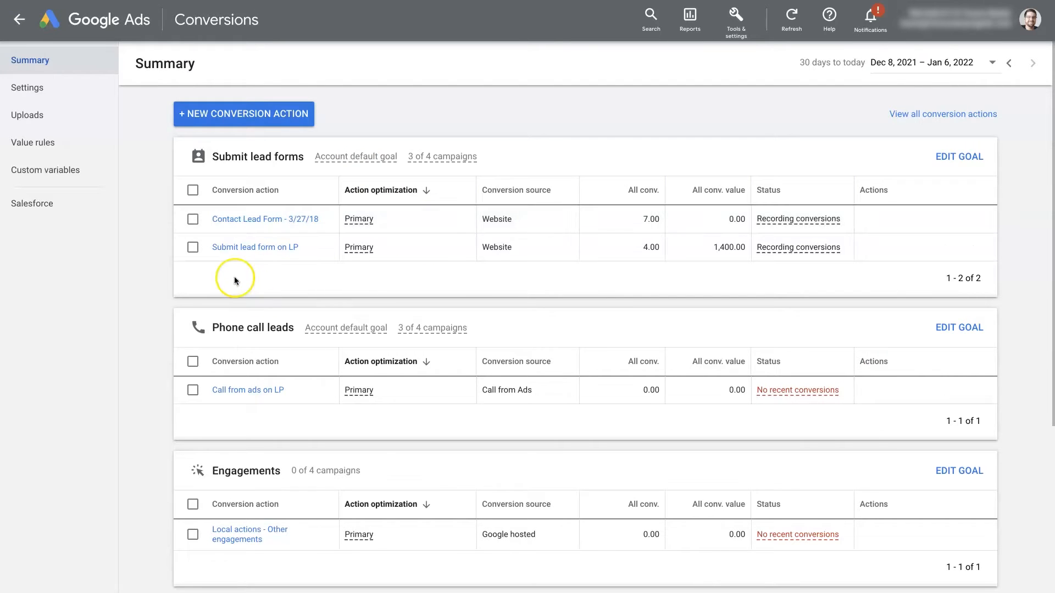
{"action": "mouse_move", "coordinate": [277, 254]}
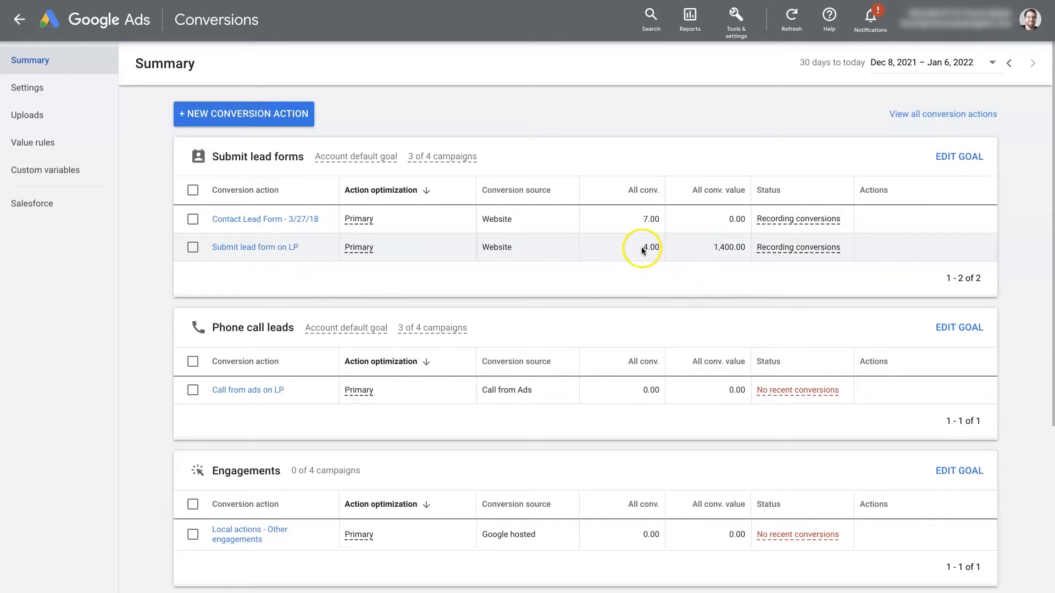
{"action": "mouse_move", "coordinate": [712, 247]}
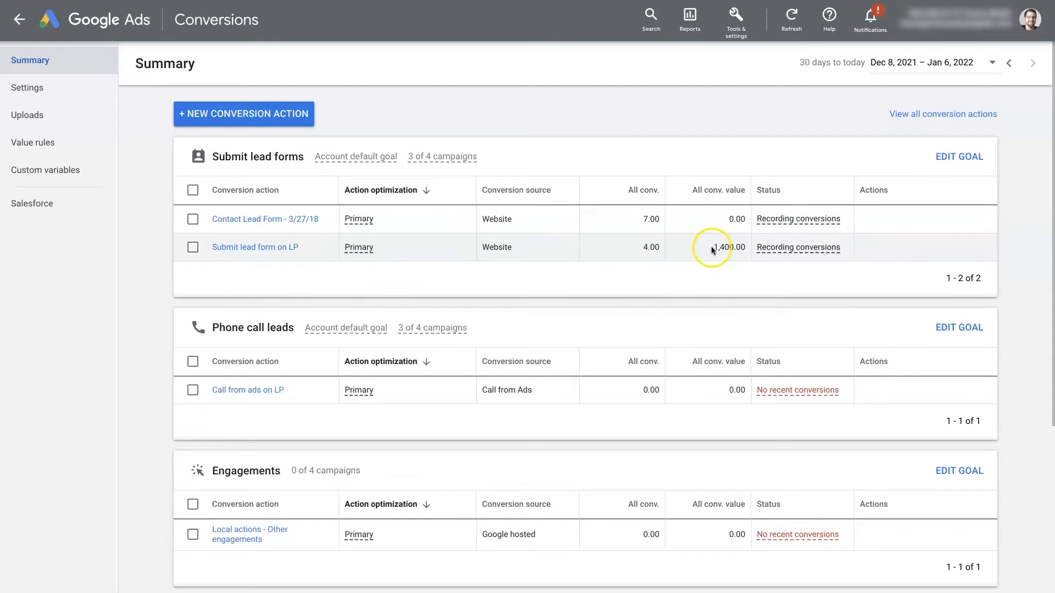
{"action": "mouse_move", "coordinate": [306, 204]}
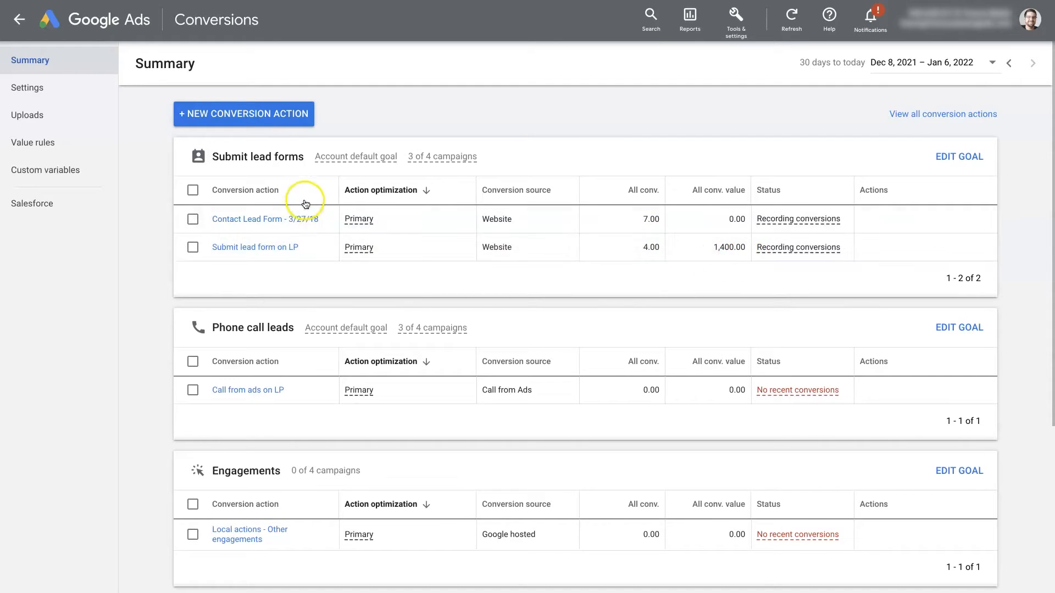
{"action": "mouse_move", "coordinate": [247, 257]}
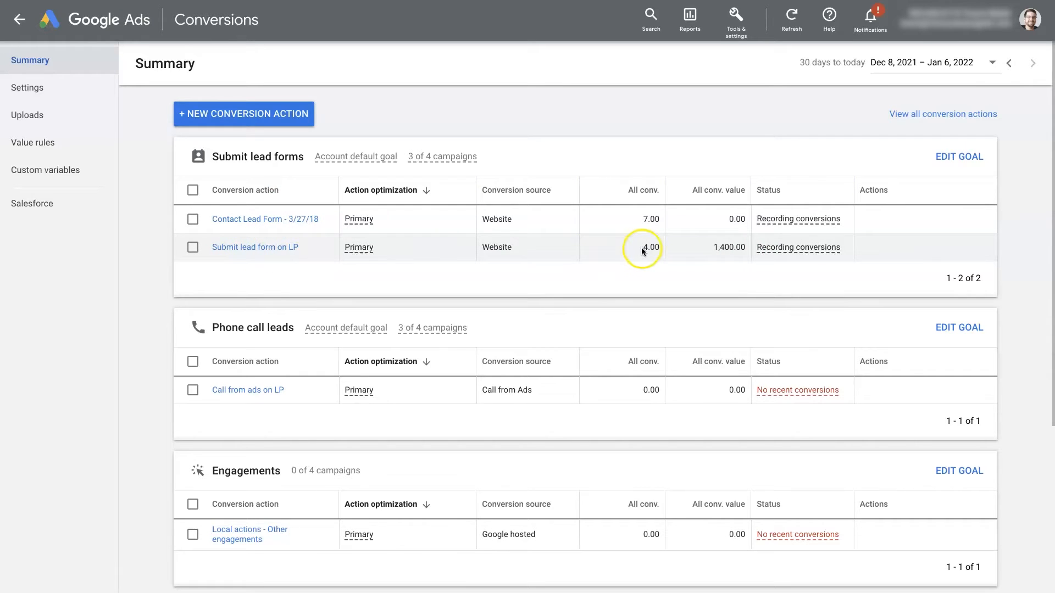
{"action": "mouse_move", "coordinate": [648, 272]}
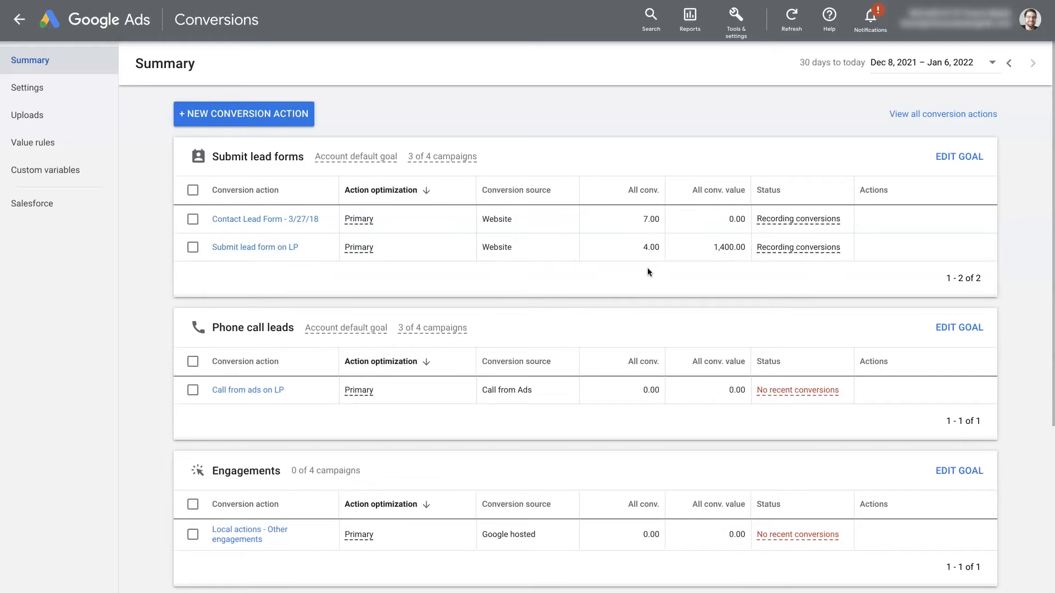
{"action": "mouse_move", "coordinate": [646, 272]}
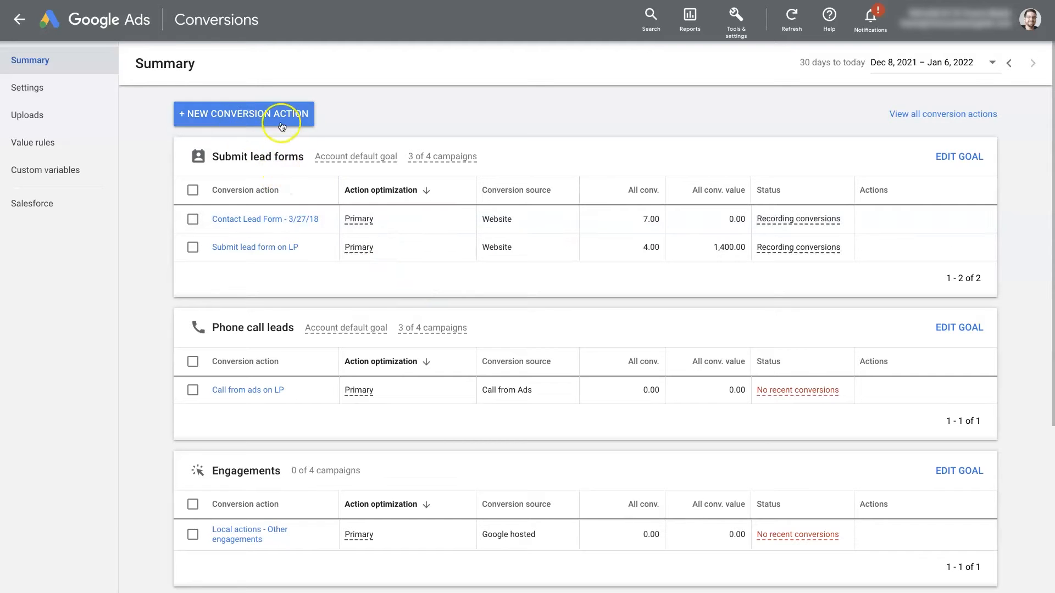
{"action": "scroll", "scroll_direction": "down", "scroll_amount": 3}
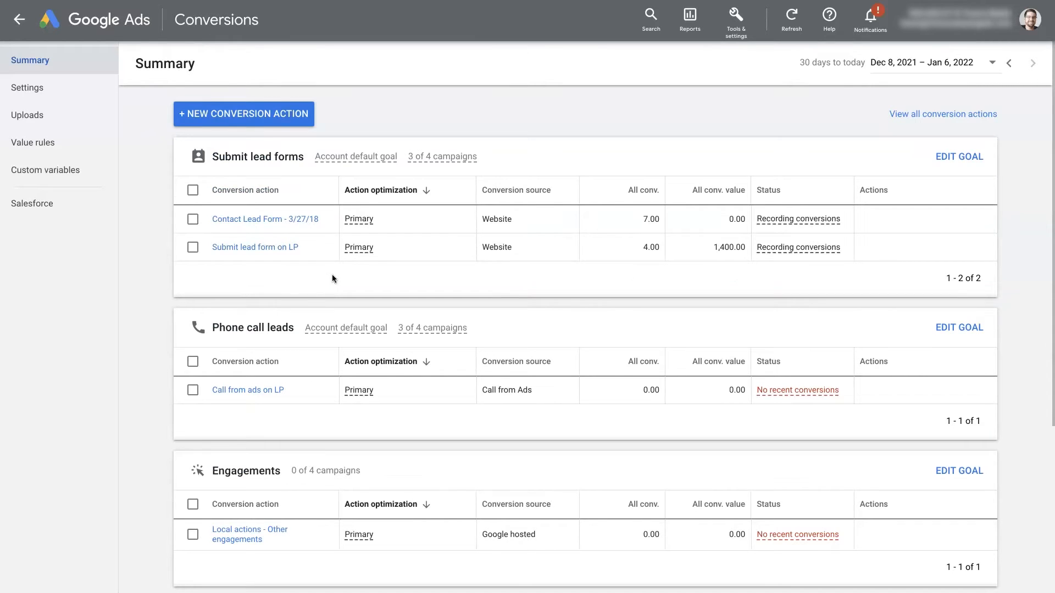
{"action": "mouse_move", "coordinate": [289, 250]}
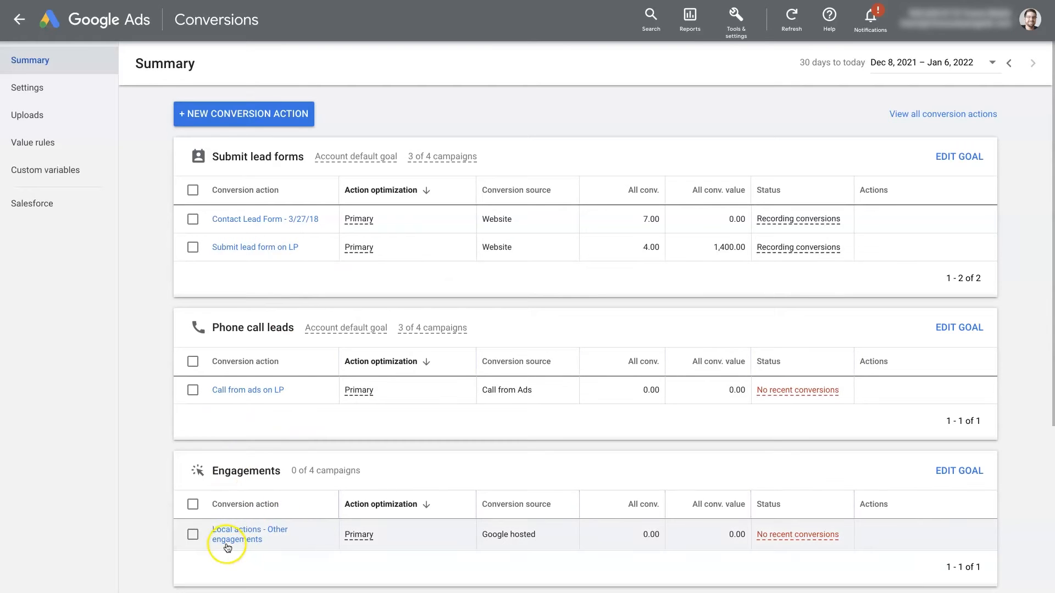
{"action": "mouse_move", "coordinate": [528, 310]}
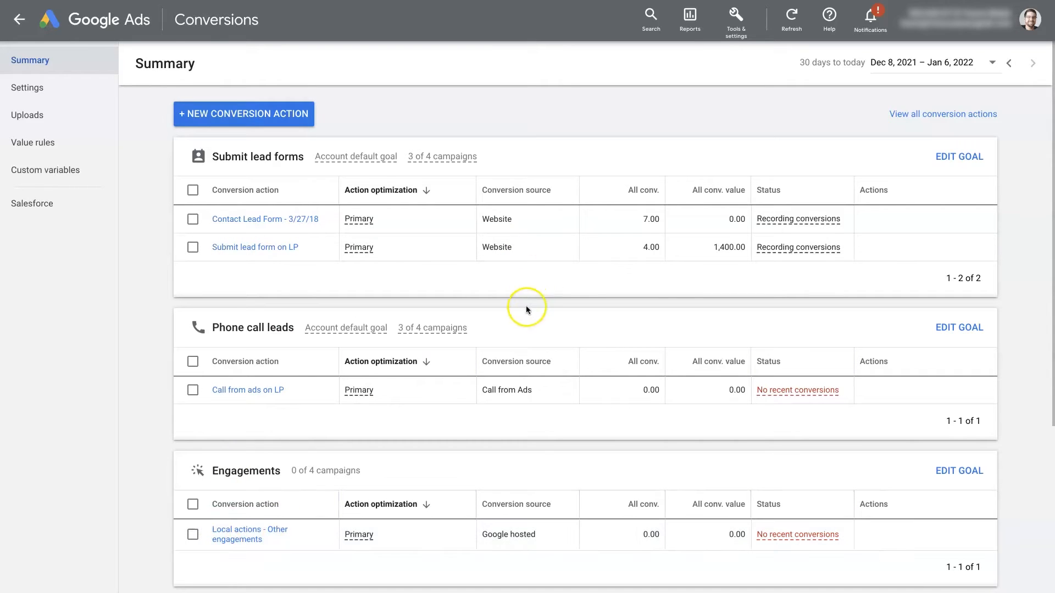
{"action": "mouse_move", "coordinate": [840, 385]}
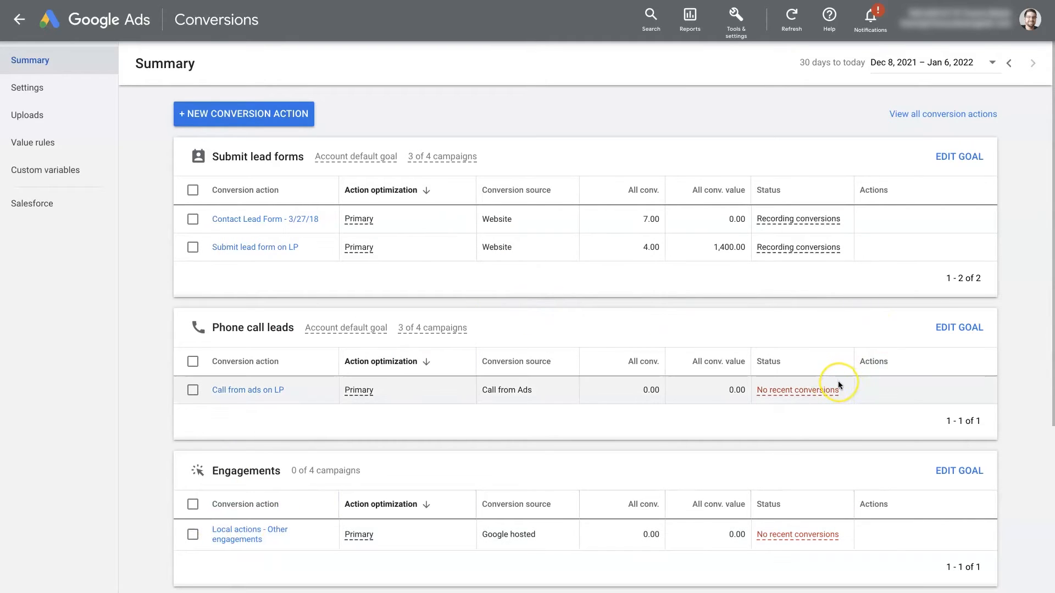
- Expand Custom goals to reveal Quality Leads 1.0 with its 3 actions and 1 campaign
{"action": "scroll", "scroll_direction": "down", "scroll_amount": 3}
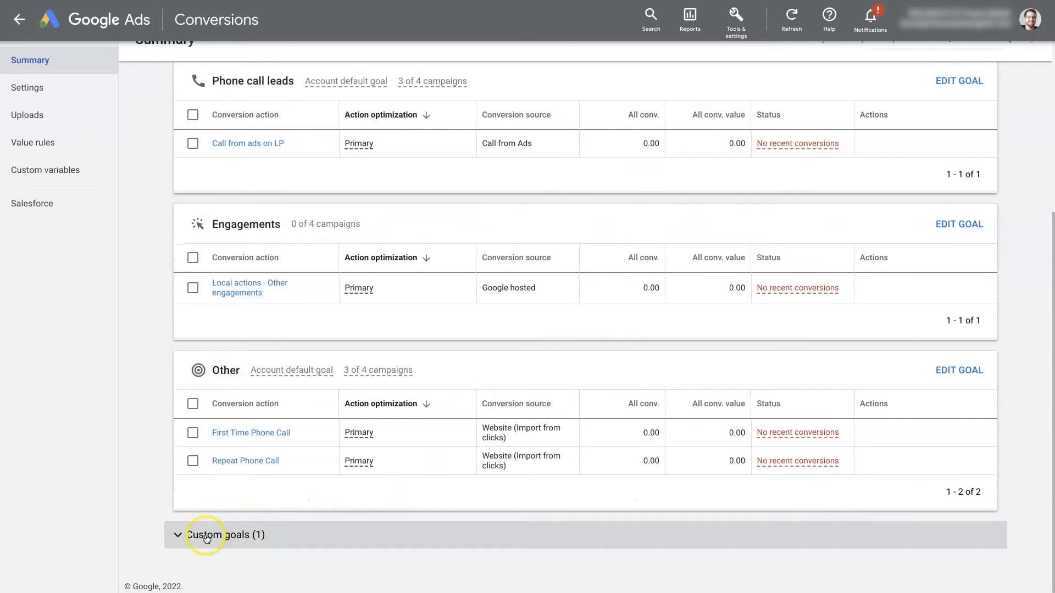
{"action": "left_click", "coordinate": [207, 536]}
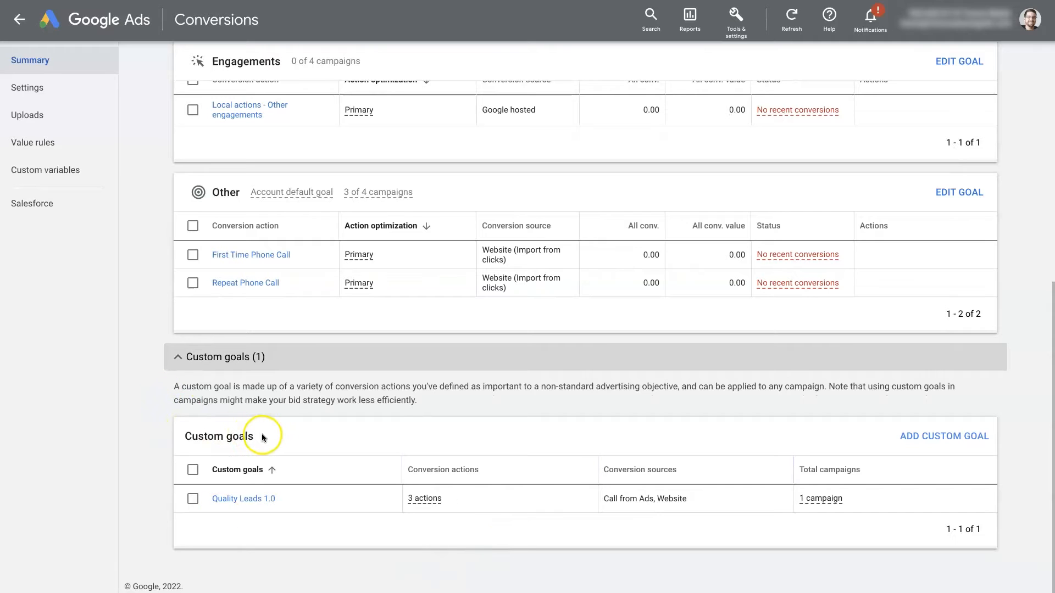
{"action": "mouse_move", "coordinate": [364, 442]}
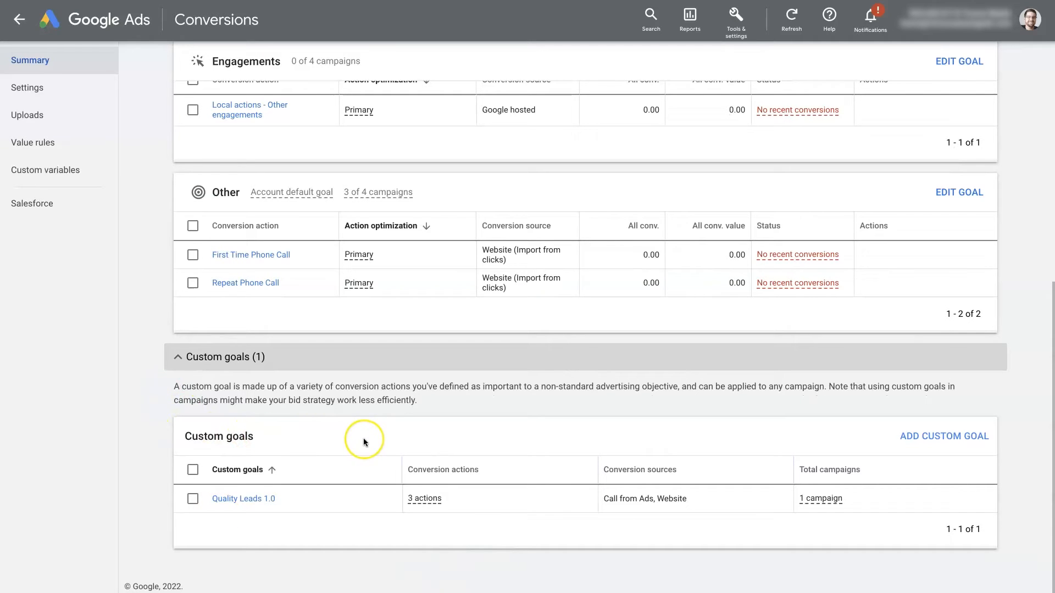
{"action": "mouse_move", "coordinate": [365, 442]}
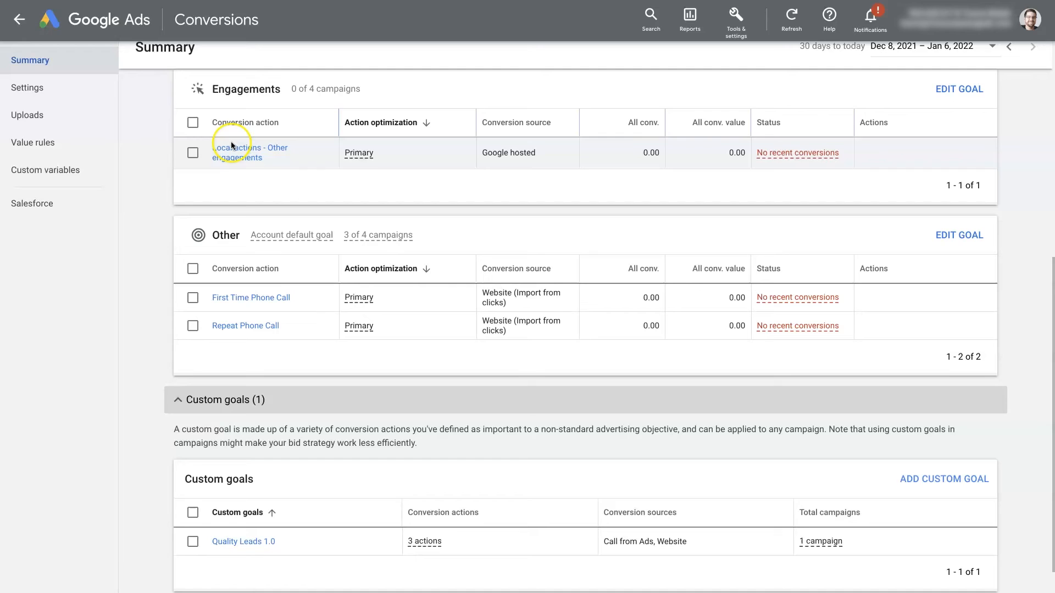
{"action": "scroll", "scroll_direction": "down", "scroll_amount": 3}
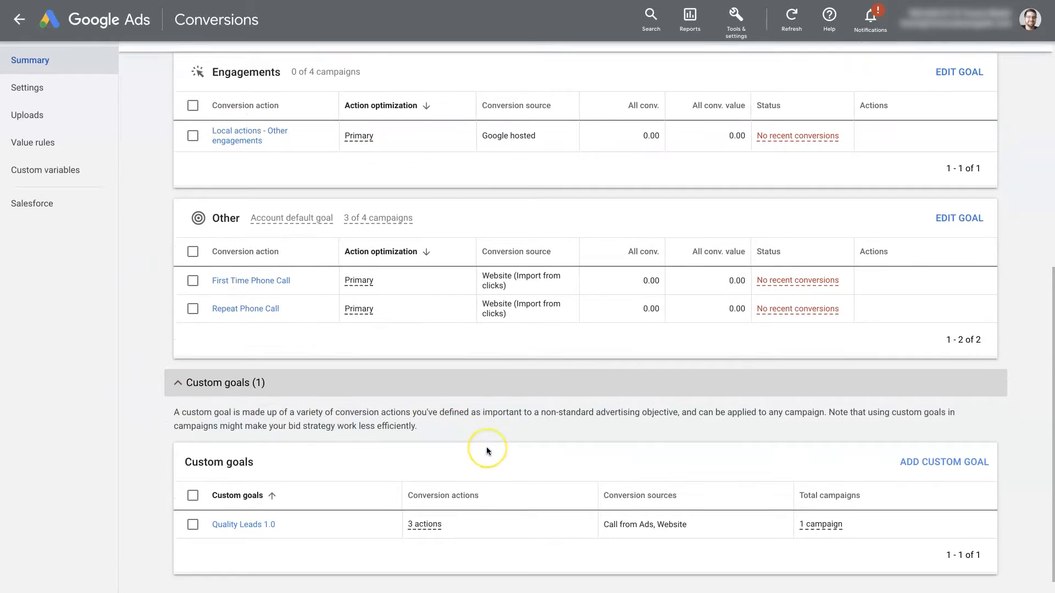
{"action": "scroll", "scroll_direction": "down", "scroll_amount": 3}
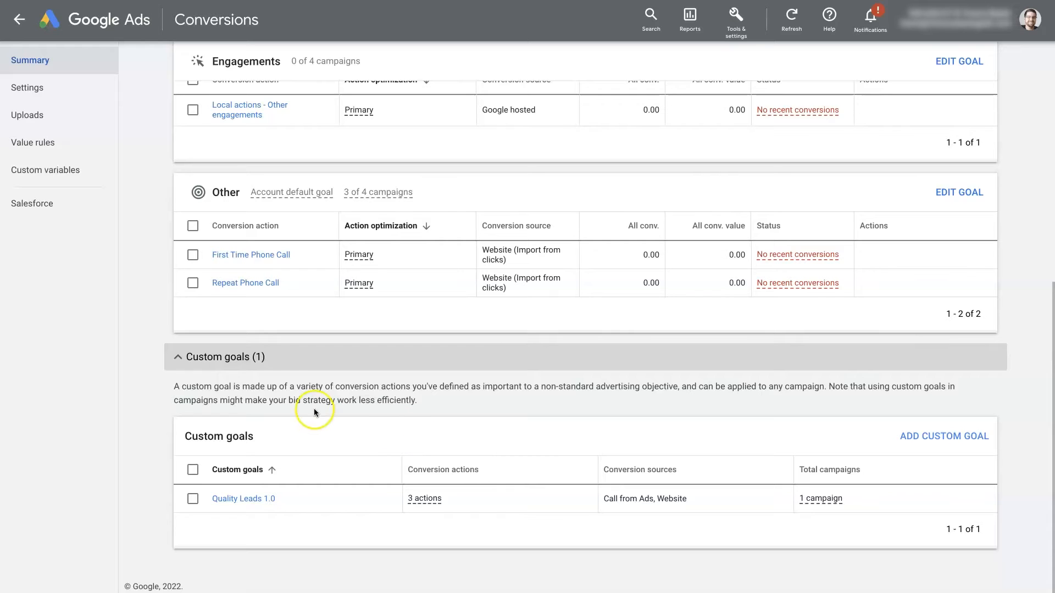
{"action": "mouse_move", "coordinate": [368, 400]}
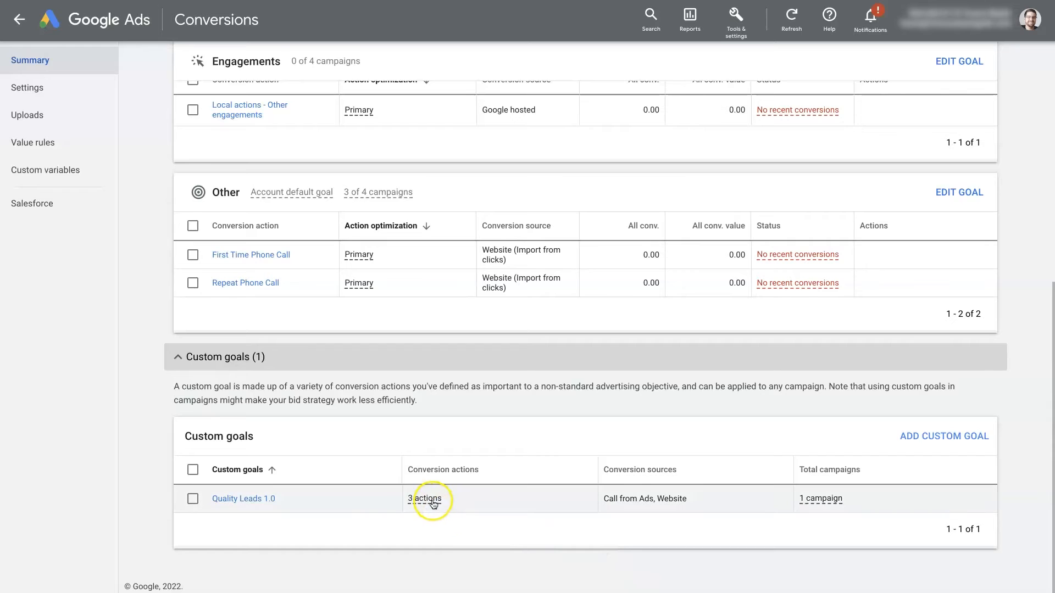
{"action": "mouse_move", "coordinate": [425, 501]}
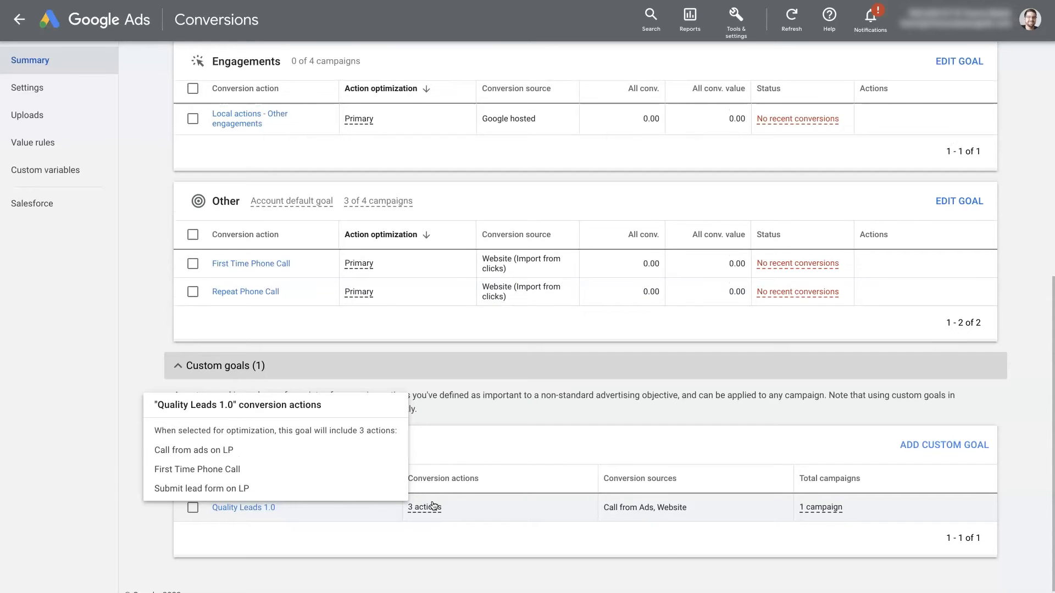
{"action": "scroll", "scroll_direction": "down", "scroll_amount": 3}
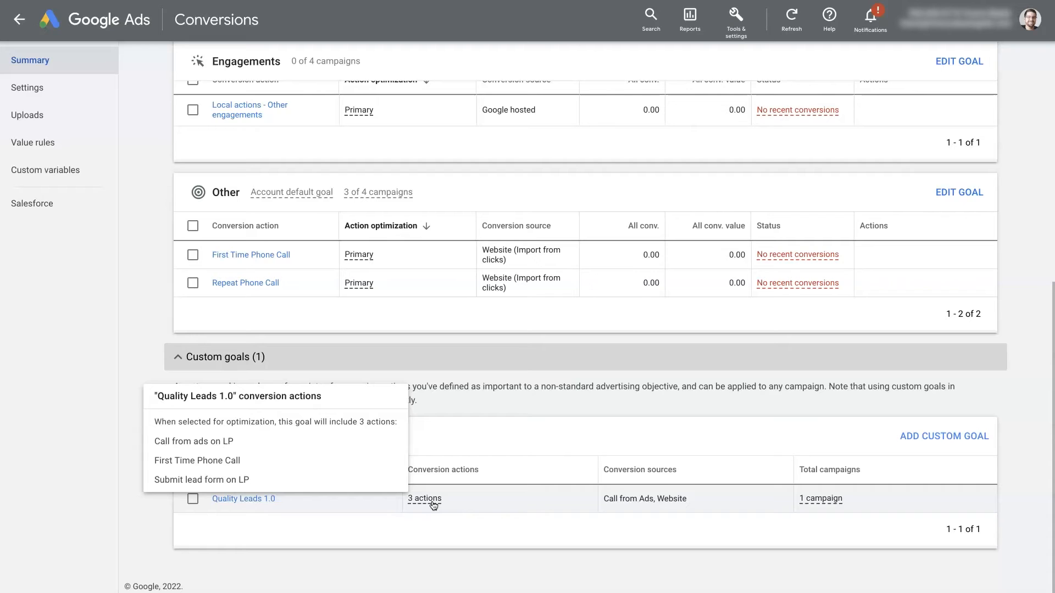
{"action": "left_click", "coordinate": [424, 499]}
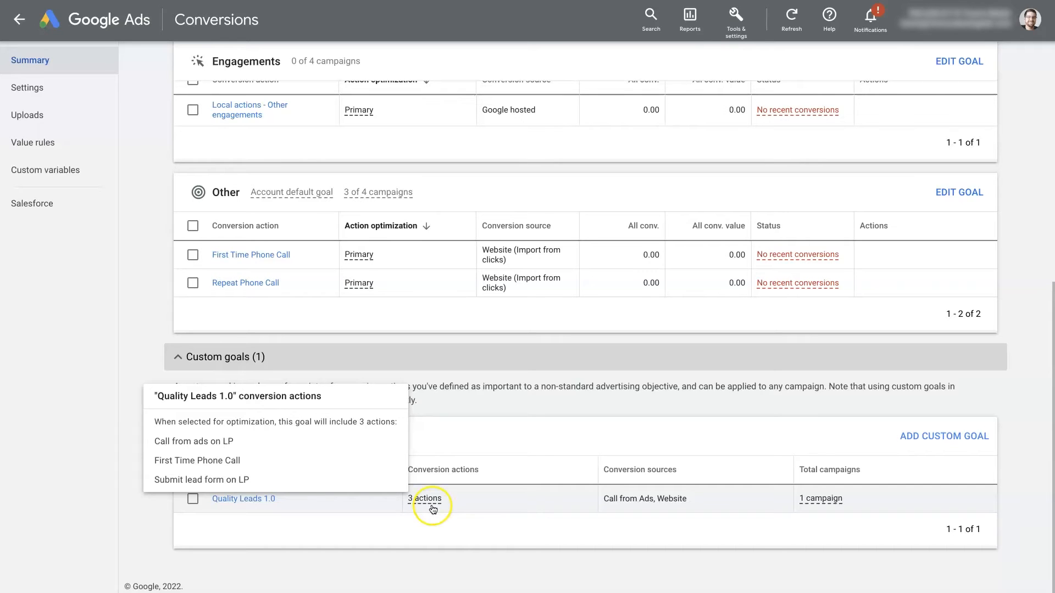
{"action": "left_click", "coordinate": [914, 444]}
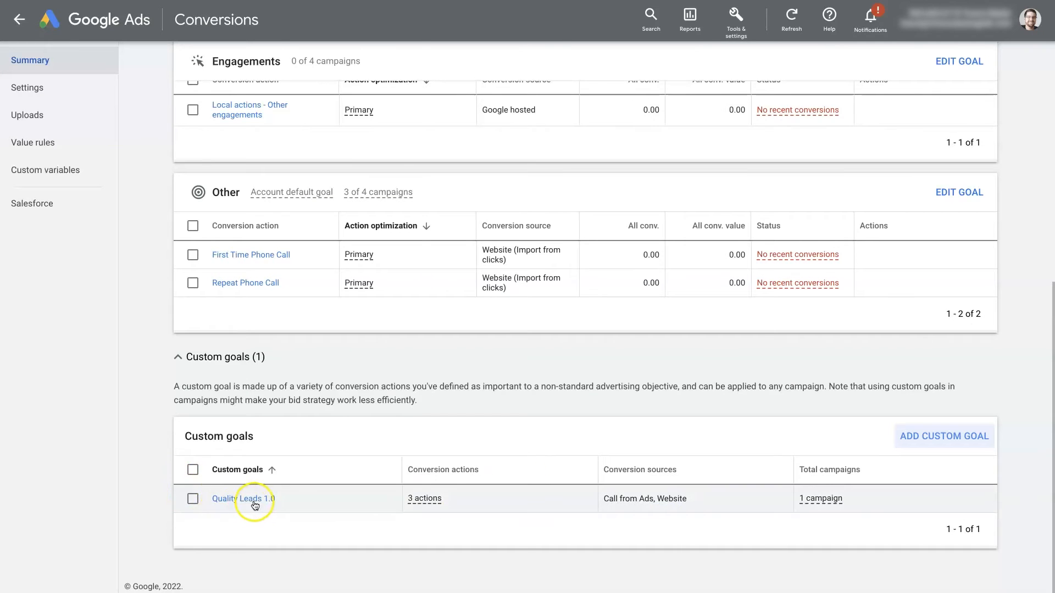
- Create custom goal 'Example Conv Goal' containing the Repeat Phone Call action and save it
{"action": "left_click", "coordinate": [944, 436]}
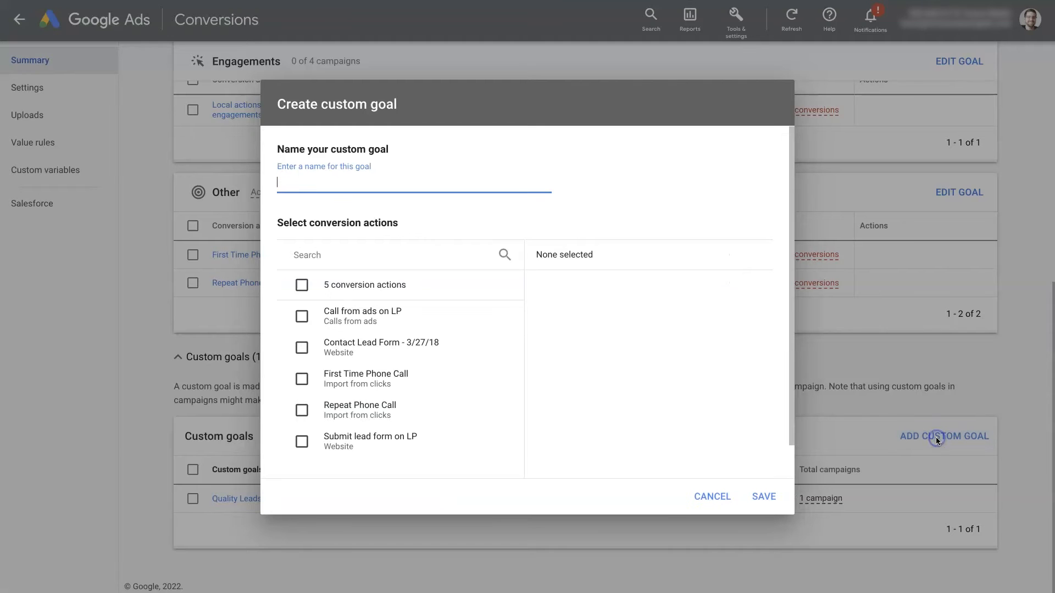
{"action": "mouse_move", "coordinate": [349, 185]}
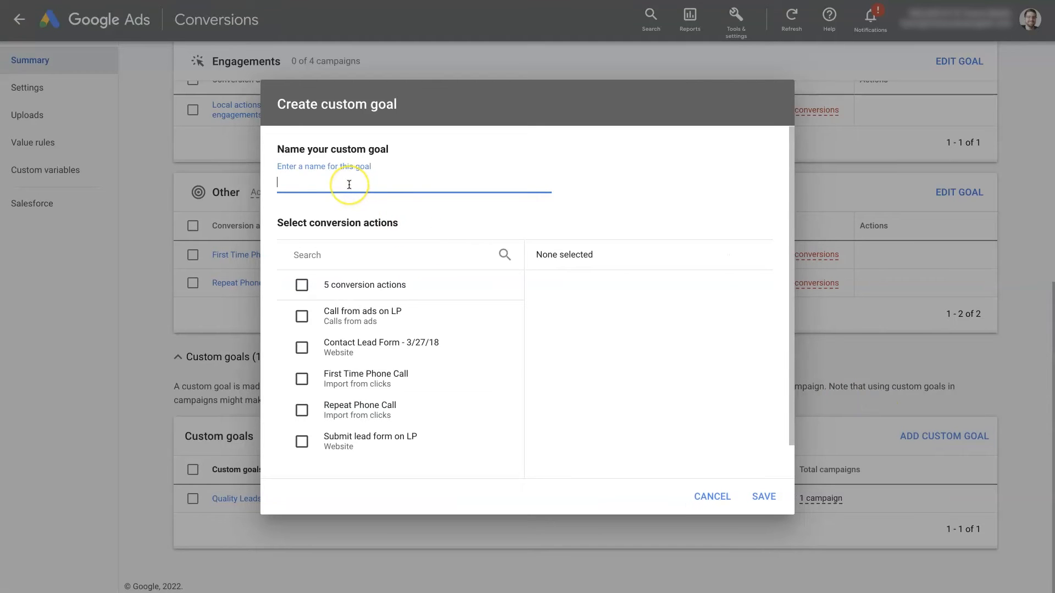
{"action": "type", "text": "Example G"}
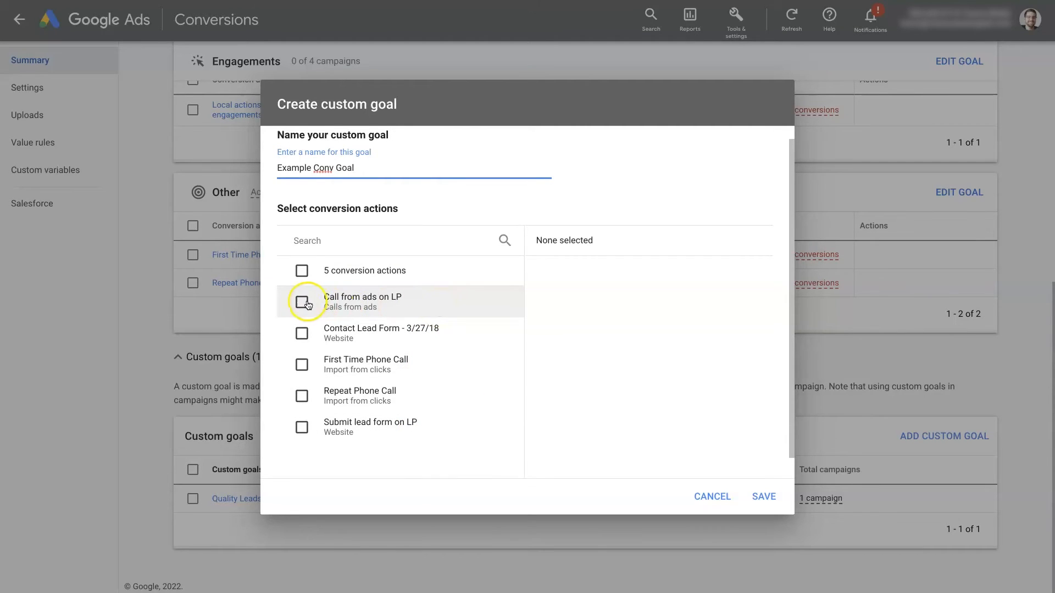
{"action": "mouse_move", "coordinate": [310, 398]}
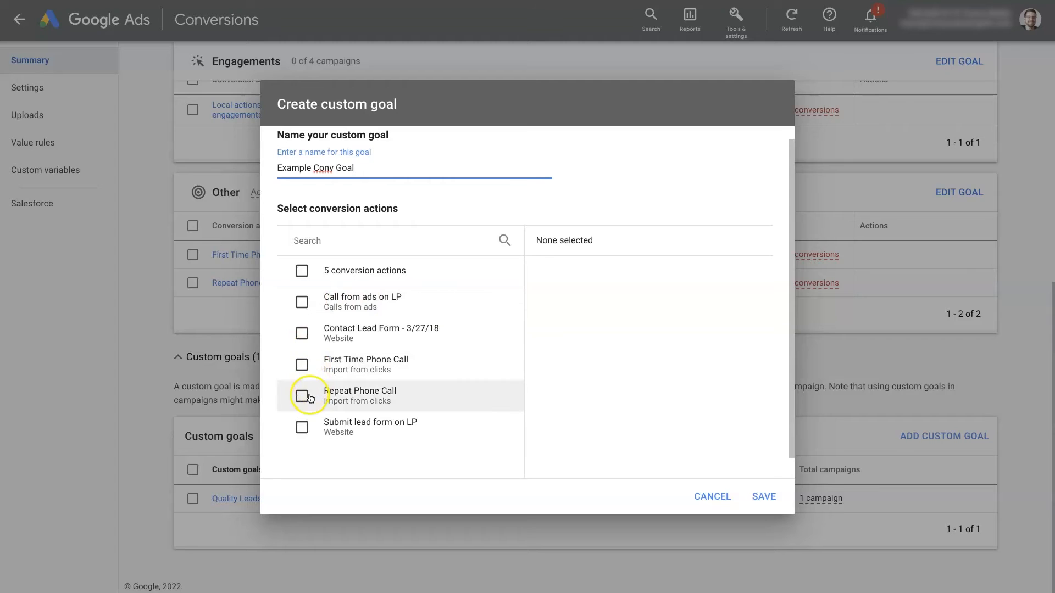
{"action": "left_click", "coordinate": [301, 395]}
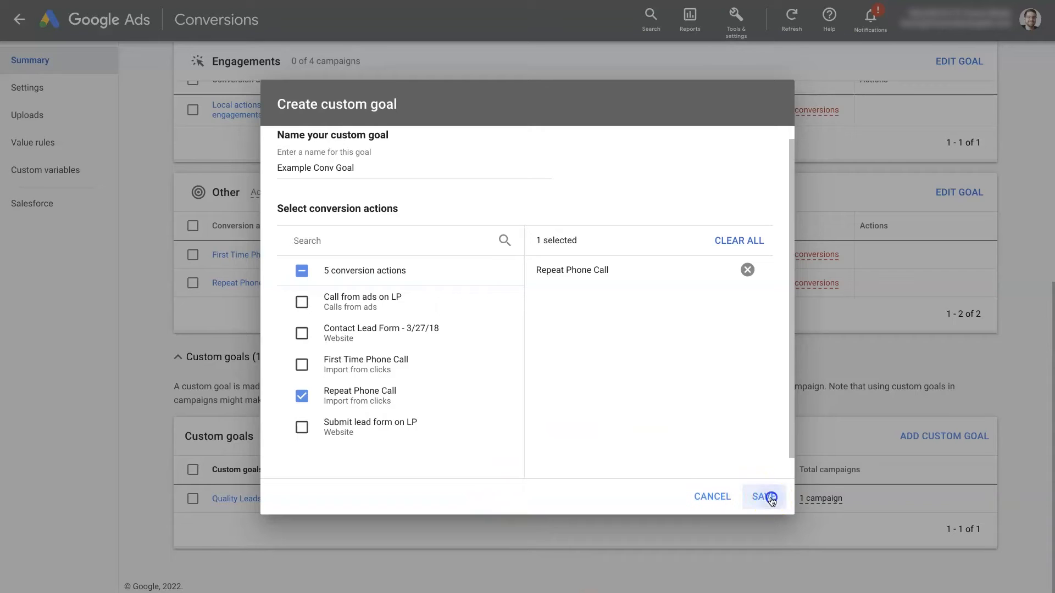
{"action": "left_click", "coordinate": [768, 497]}
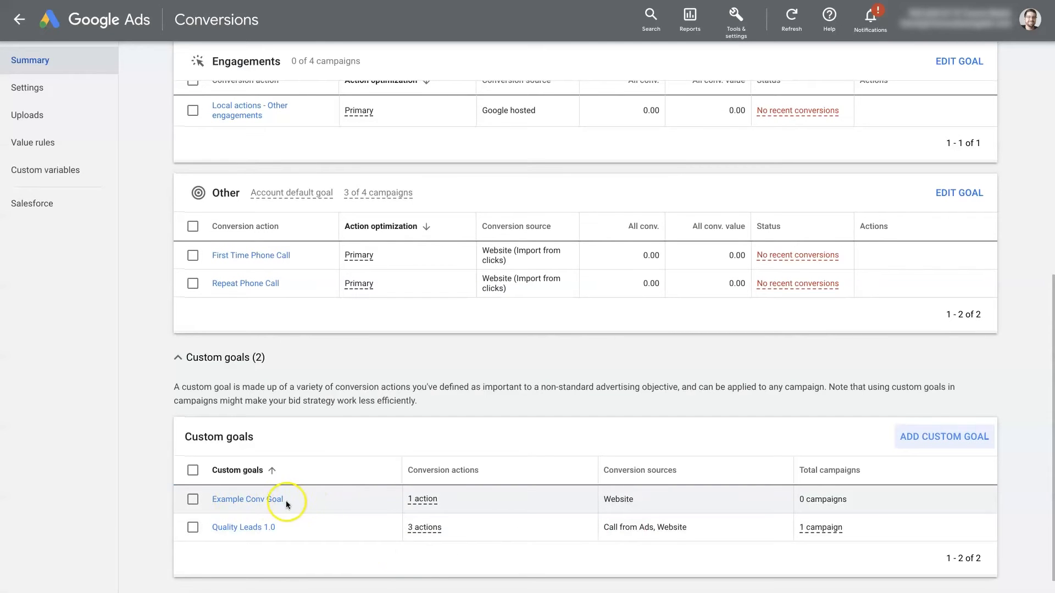
{"action": "mouse_move", "coordinate": [830, 510]}
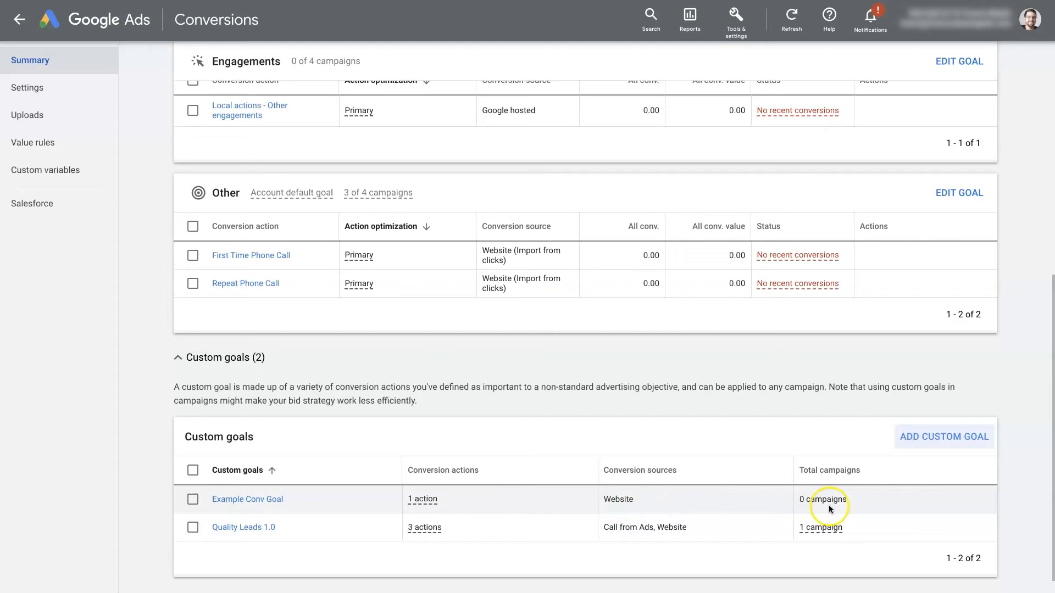
{"action": "scroll", "scroll_direction": "down", "scroll_amount": 3}
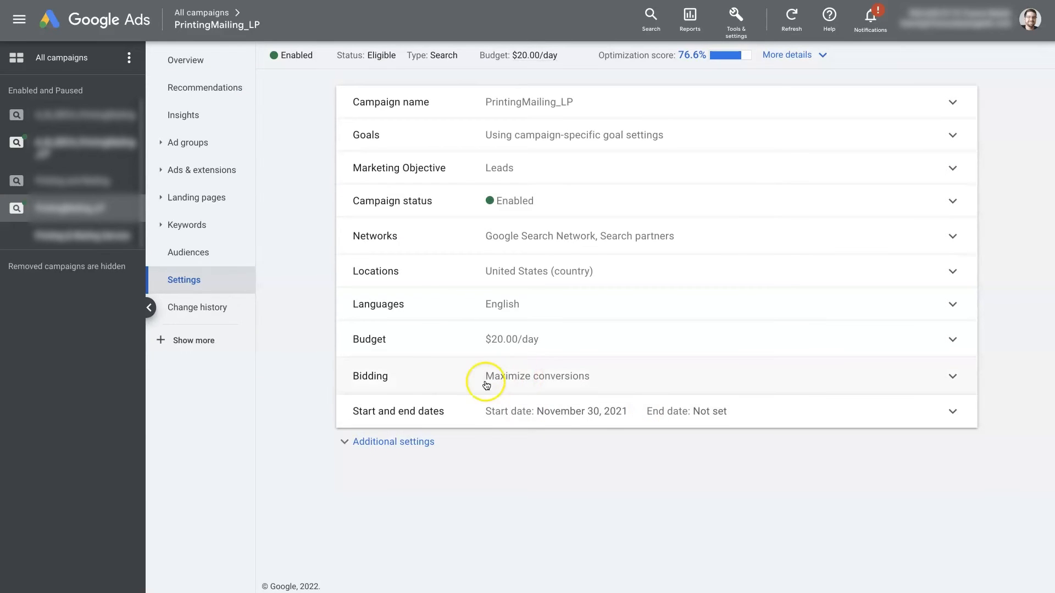
{"action": "mouse_move", "coordinate": [298, 265]}
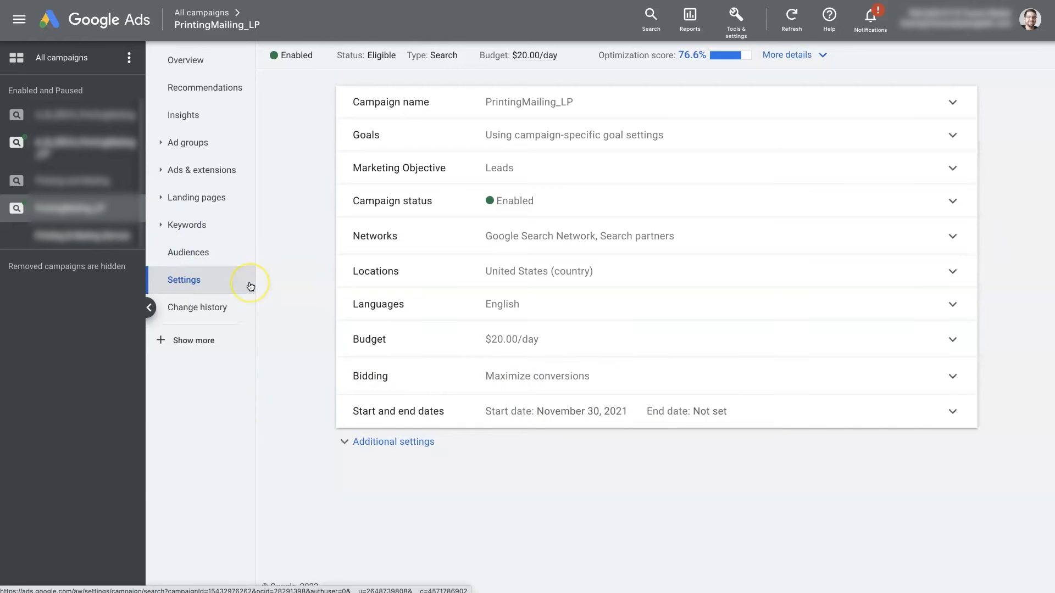
{"action": "mouse_move", "coordinate": [371, 149]}
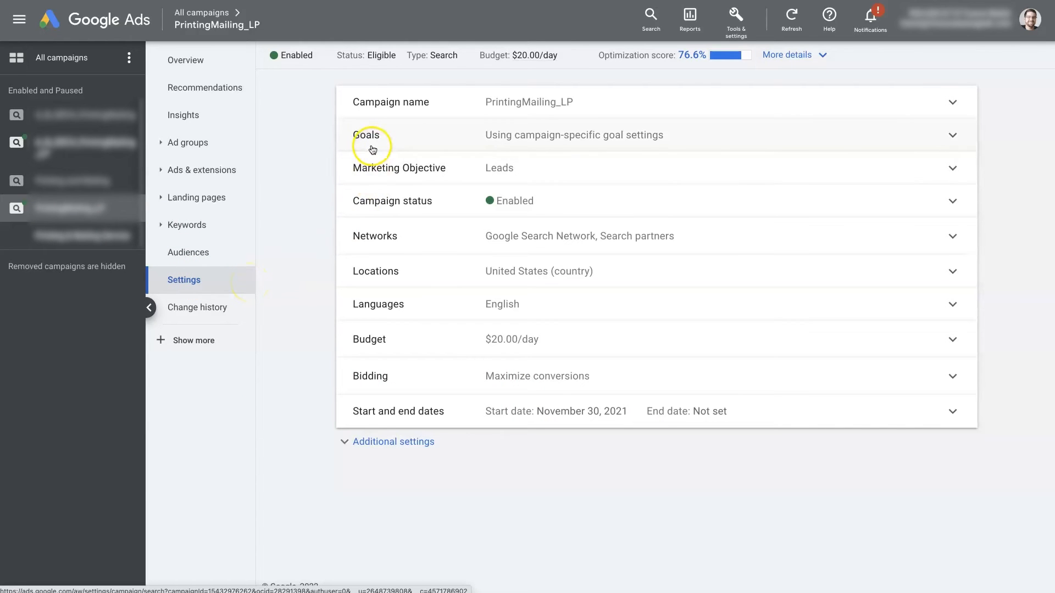
{"action": "mouse_move", "coordinate": [470, 143]}
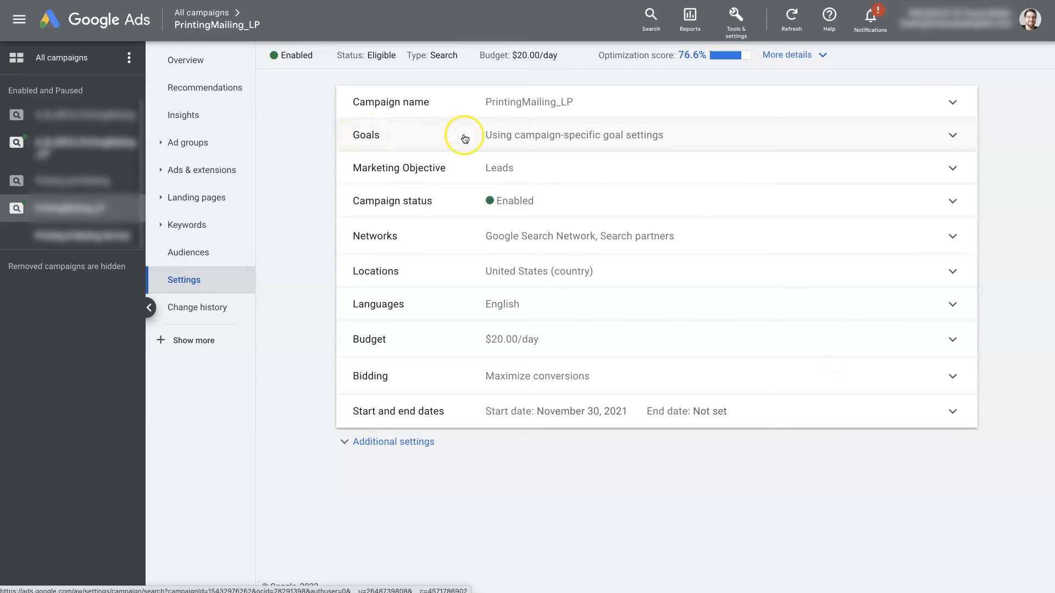
{"action": "mouse_move", "coordinate": [497, 146]}
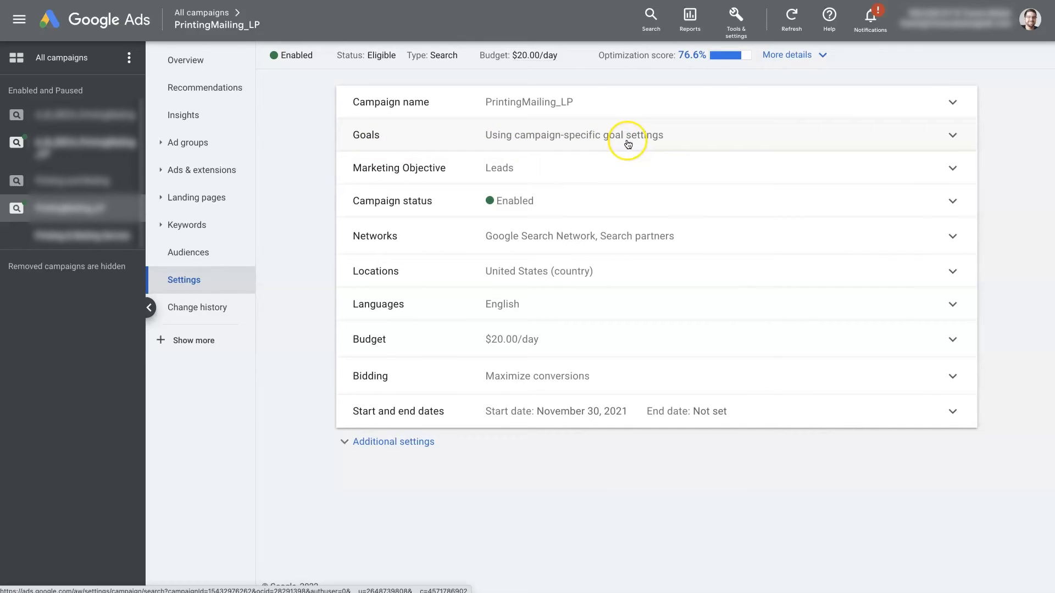
- Expand PrintingMailing_LP's Goals setting, showing campaign-specific Quality Leads 1.0 (custom)
{"action": "left_click", "coordinate": [629, 135]}
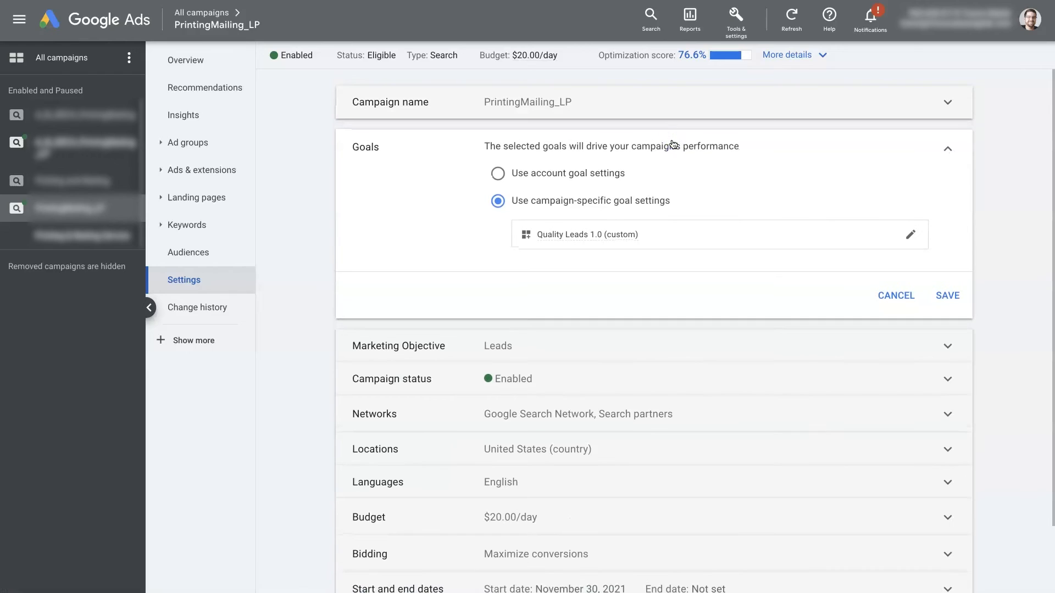
{"action": "mouse_move", "coordinate": [559, 180]}
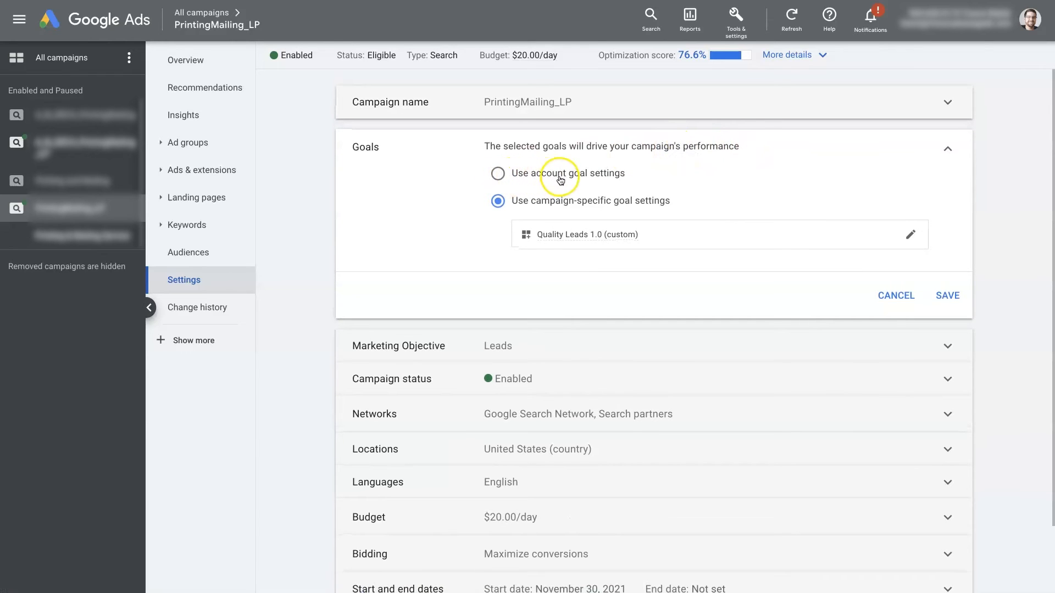
{"action": "mouse_move", "coordinate": [600, 178]}
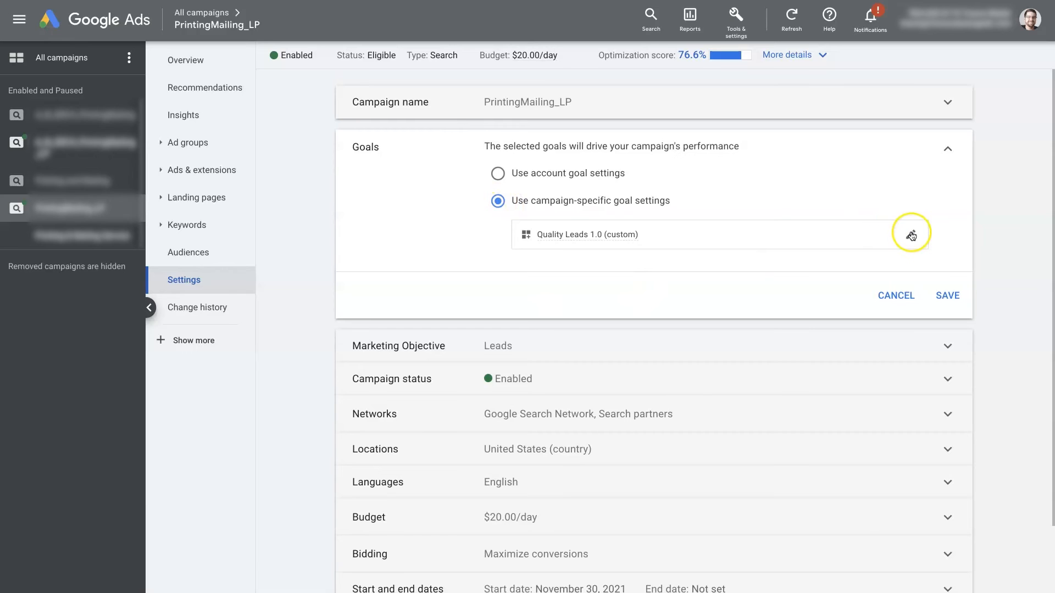
- Review the campaign's Choose goals dialog and save, keeping only Quality Leads 1.0
{"action": "left_click", "coordinate": [911, 233]}
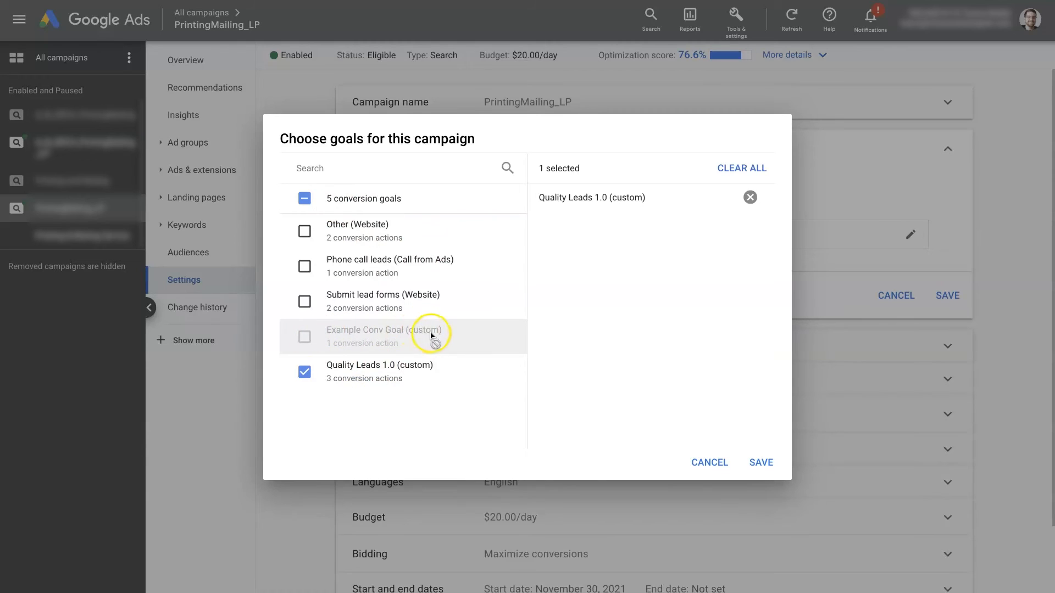
{"action": "mouse_move", "coordinate": [424, 392]}
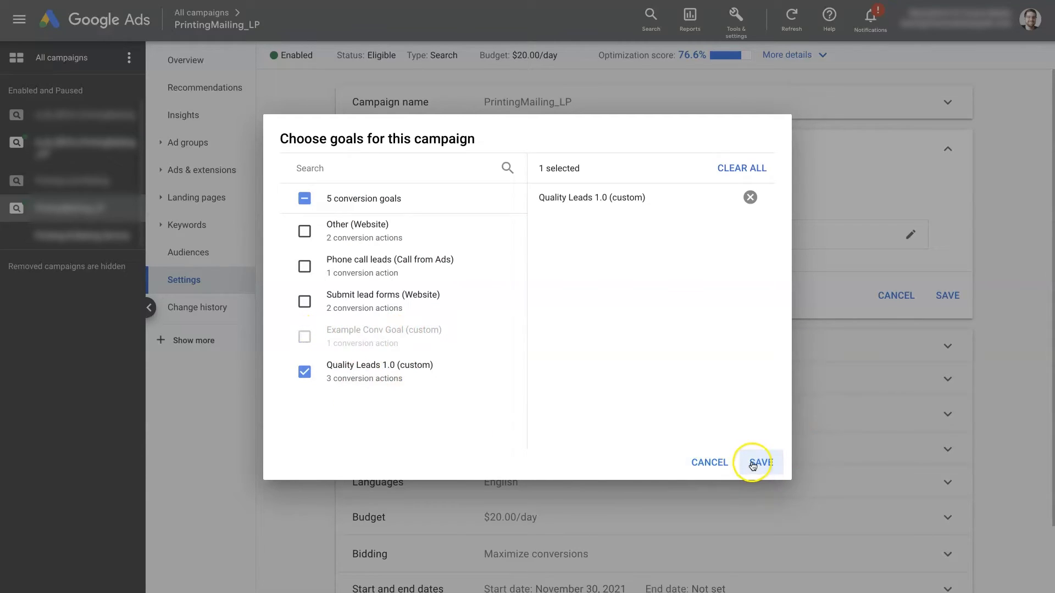
{"action": "left_click", "coordinate": [758, 463]}
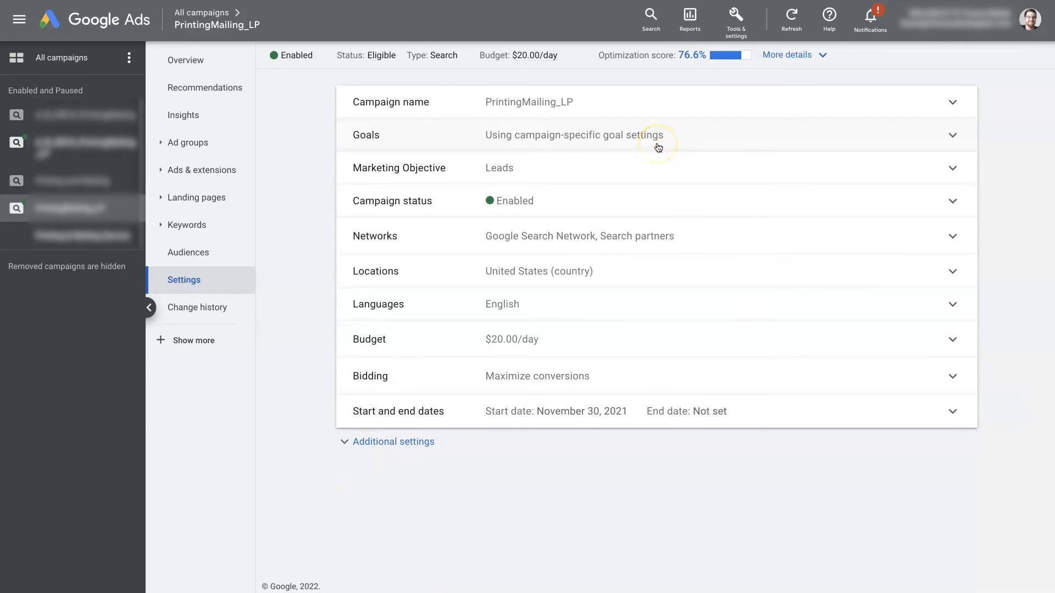
{"action": "mouse_move", "coordinate": [658, 147]}
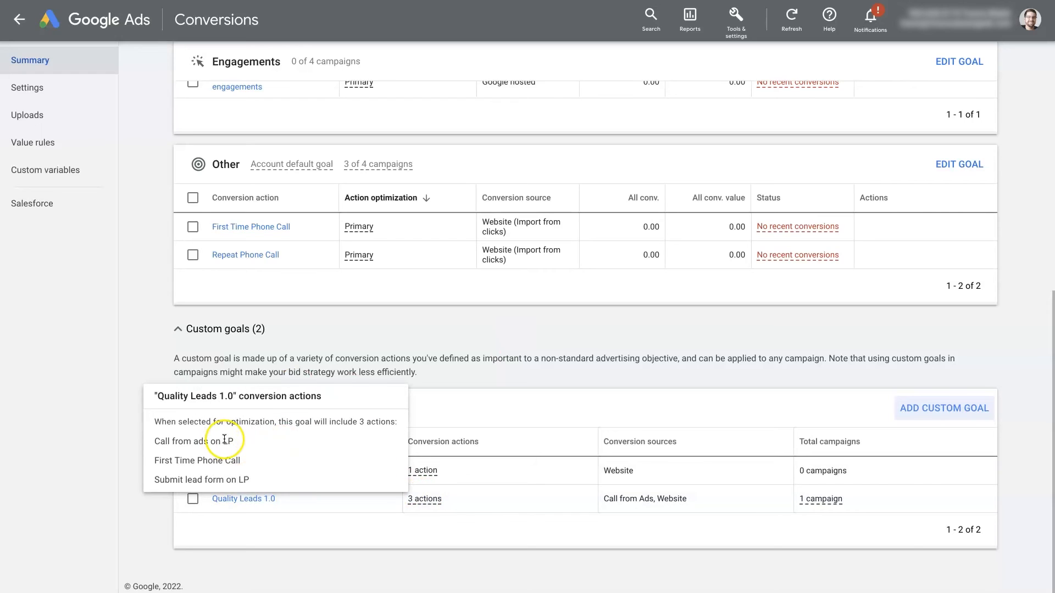
{"action": "mouse_move", "coordinate": [241, 444]}
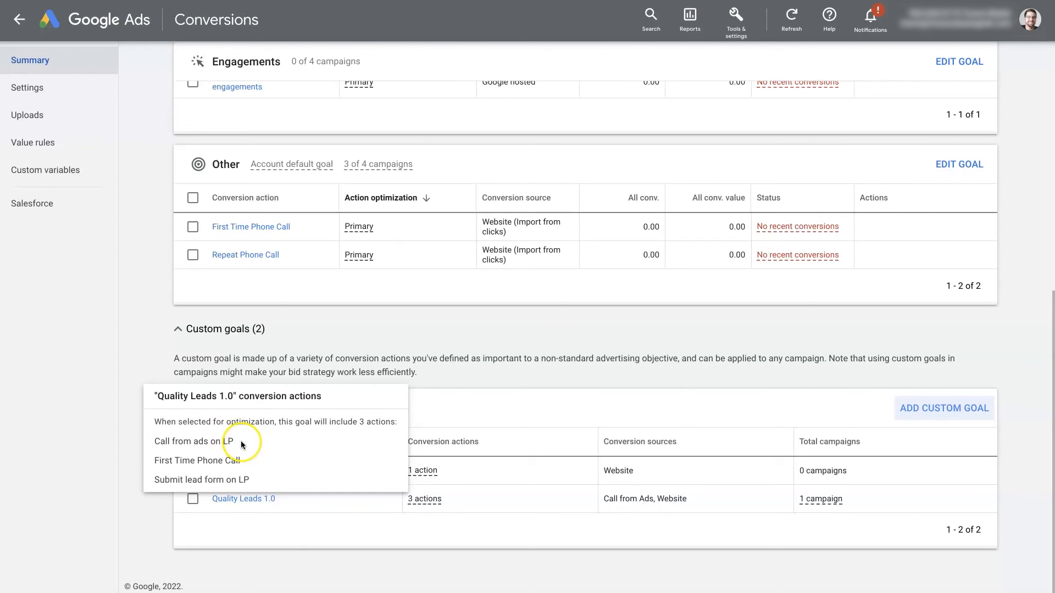
- Select the 'Call from ads on LP' action name within Quality Leads 1.0's actions
{"action": "double_click", "coordinate": [197, 460]}
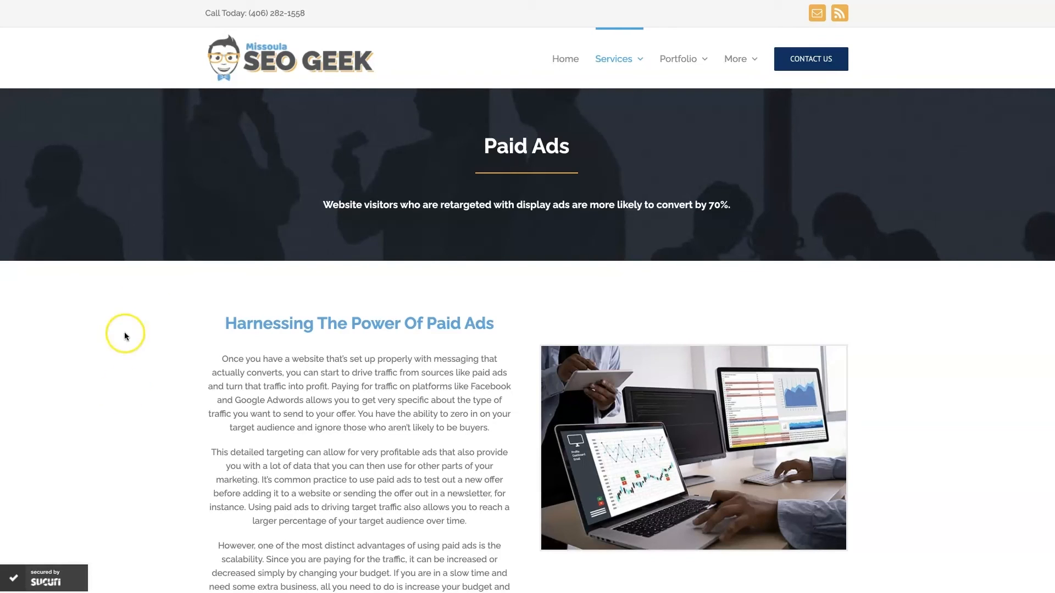
{"action": "mouse_move", "coordinate": [959, 371]}
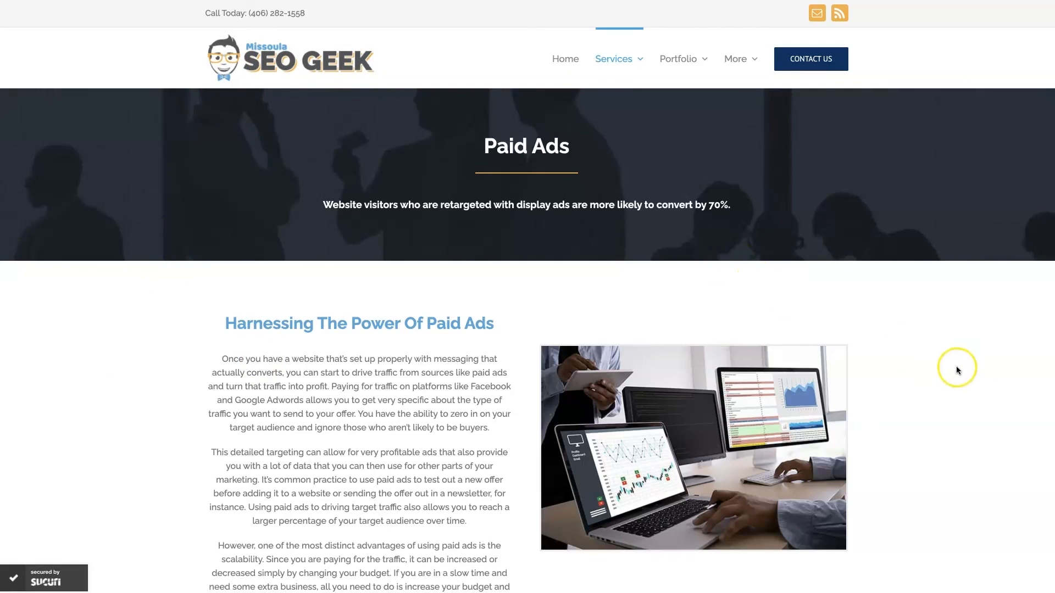
{"action": "mouse_move", "coordinate": [950, 368]}
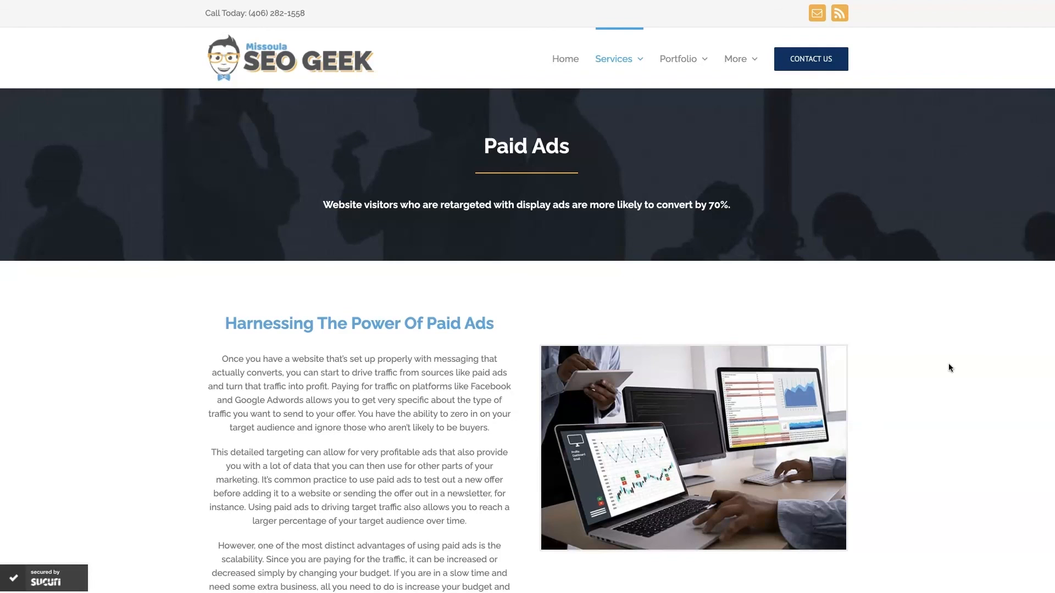
- Scroll the Paid Ads page to the Increase Sales With Google Ads section
{"action": "scroll", "scroll_direction": "down", "scroll_amount": 3}
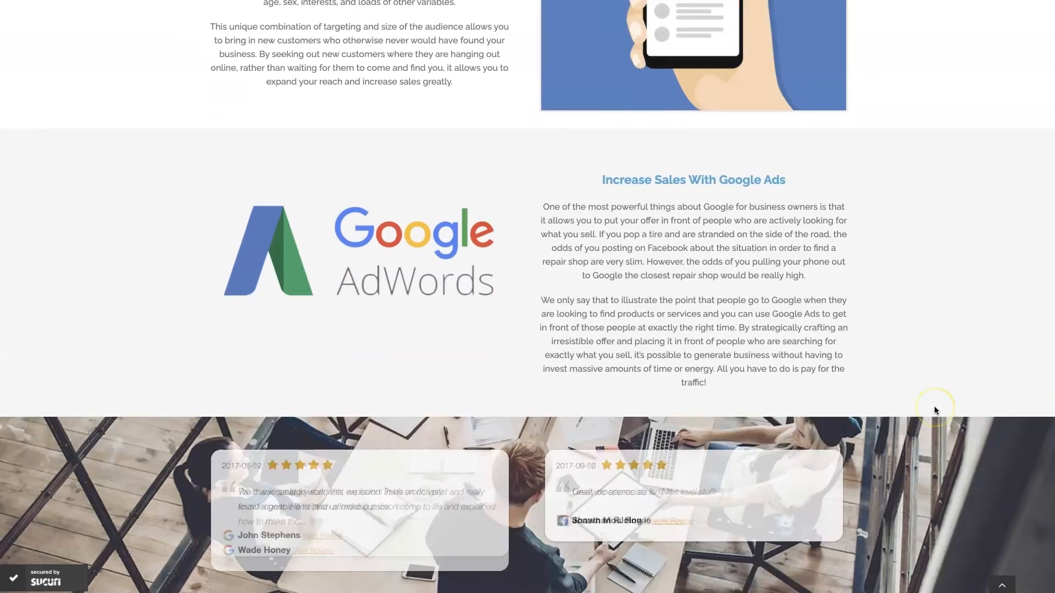
{"action": "scroll", "scroll_direction": "down", "scroll_amount": 3}
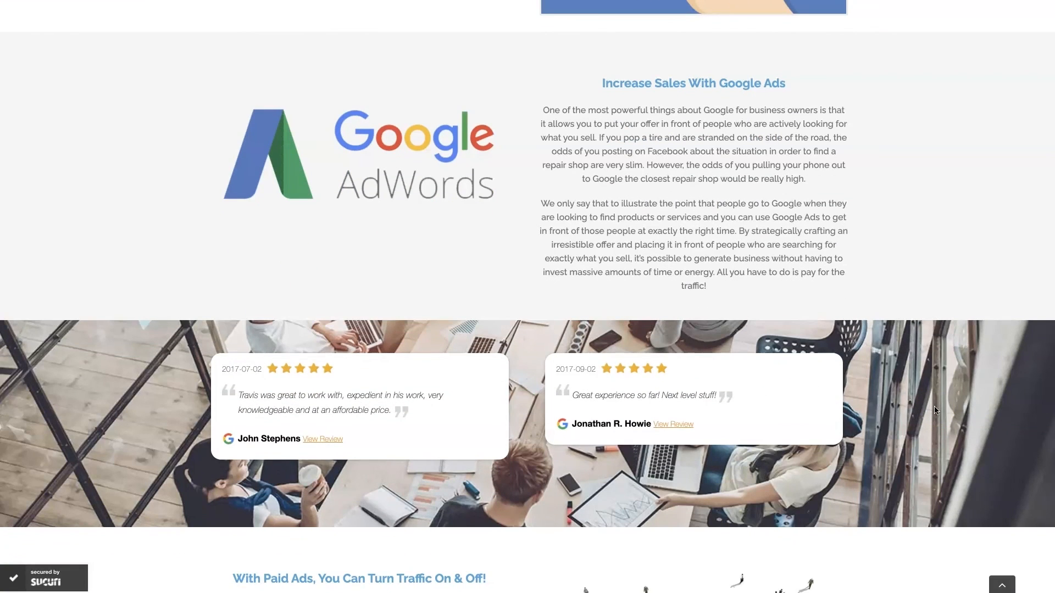
{"action": "scroll", "scroll_direction": "up", "scroll_amount": 3}
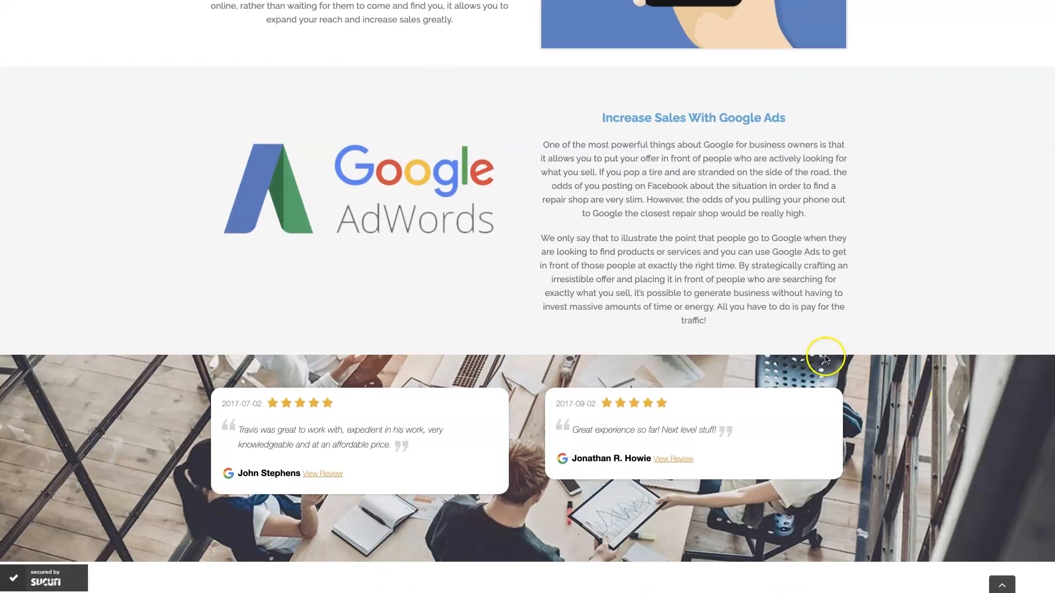
{"action": "mouse_move", "coordinate": [934, 294]}
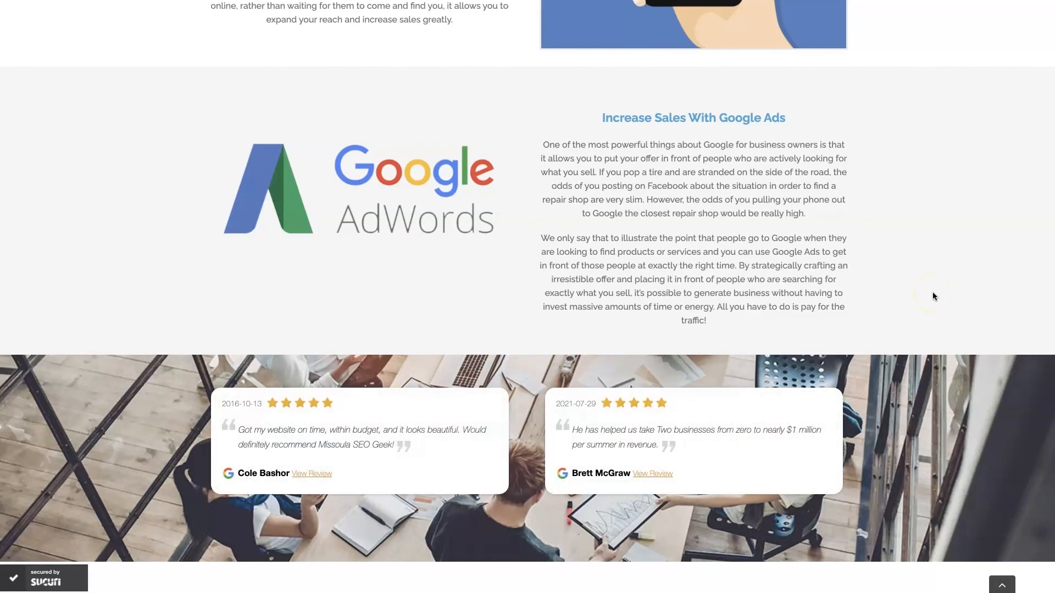
{"action": "mouse_move", "coordinate": [604, 450]}
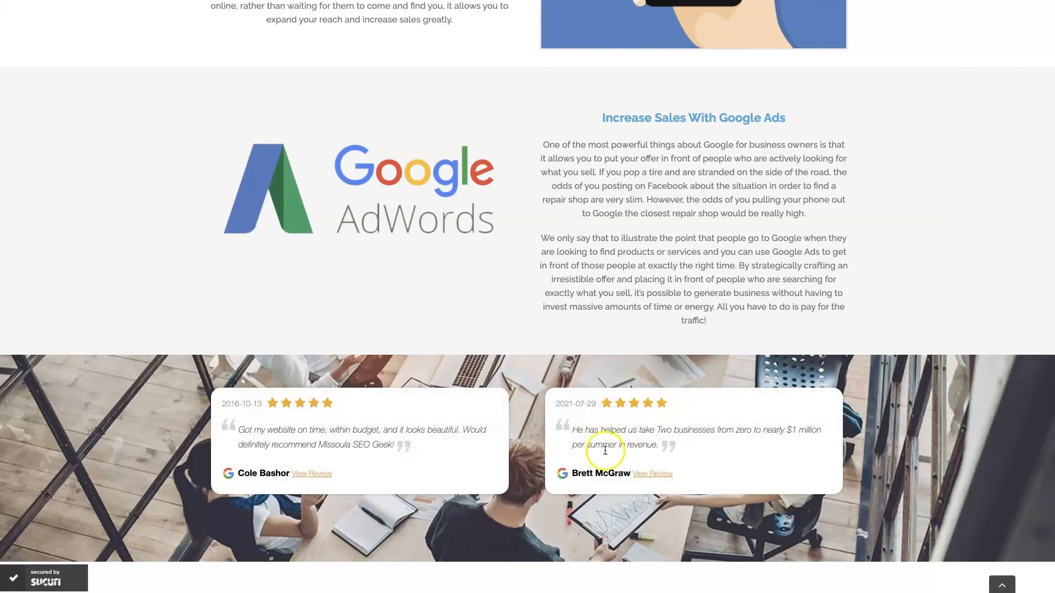
{"action": "mouse_move", "coordinate": [725, 473]}
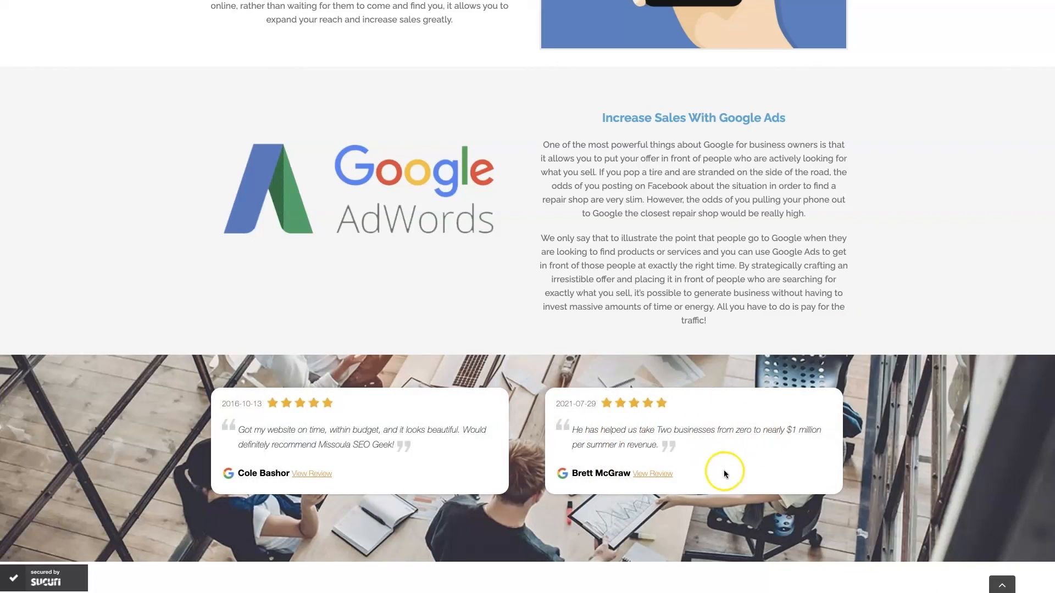